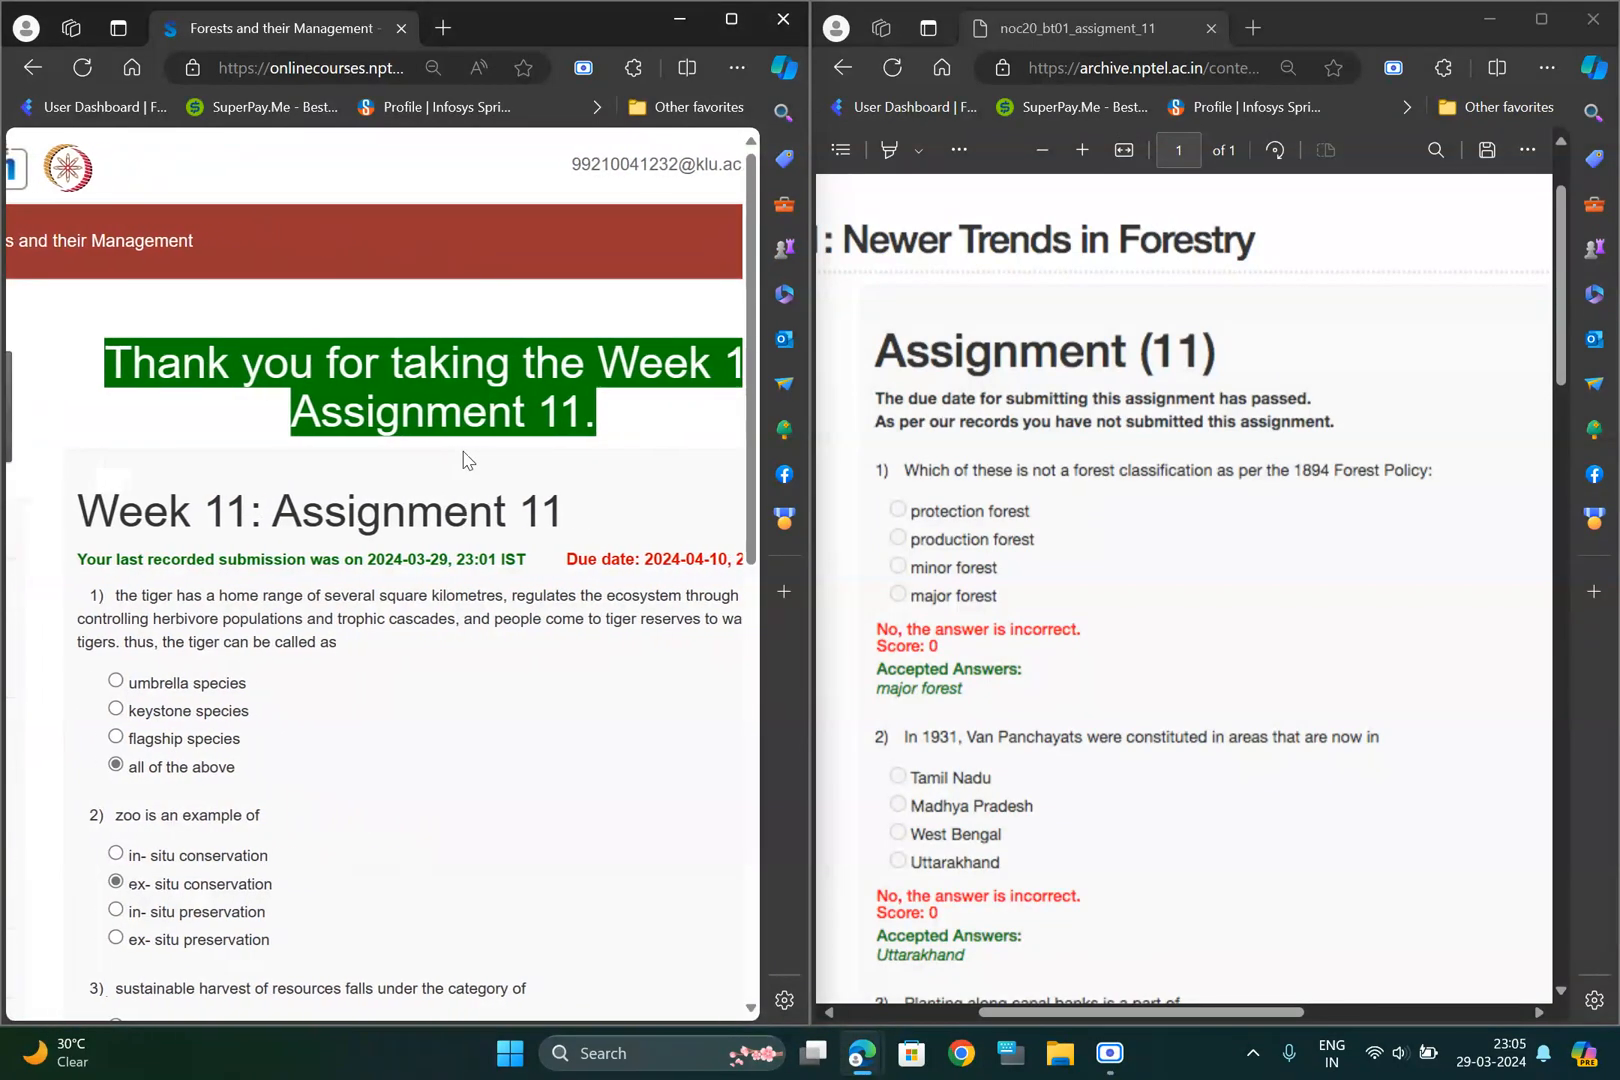
scroll("down", 3)
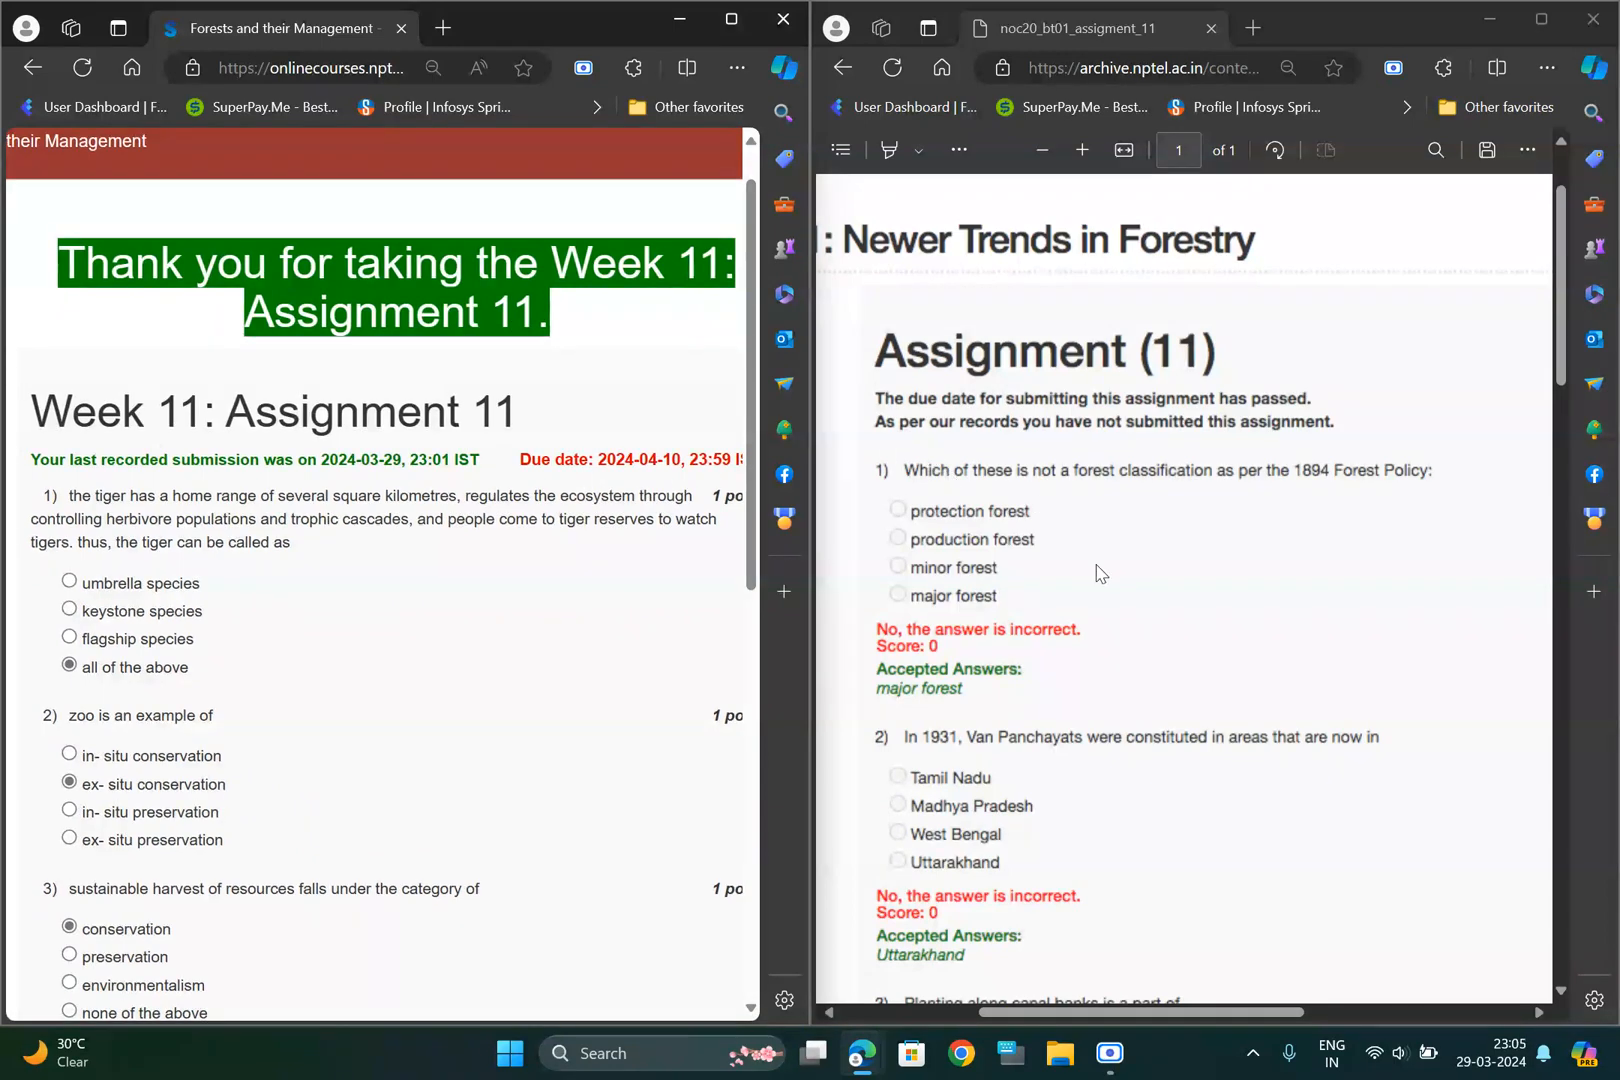
mouse_move(1020, 478)
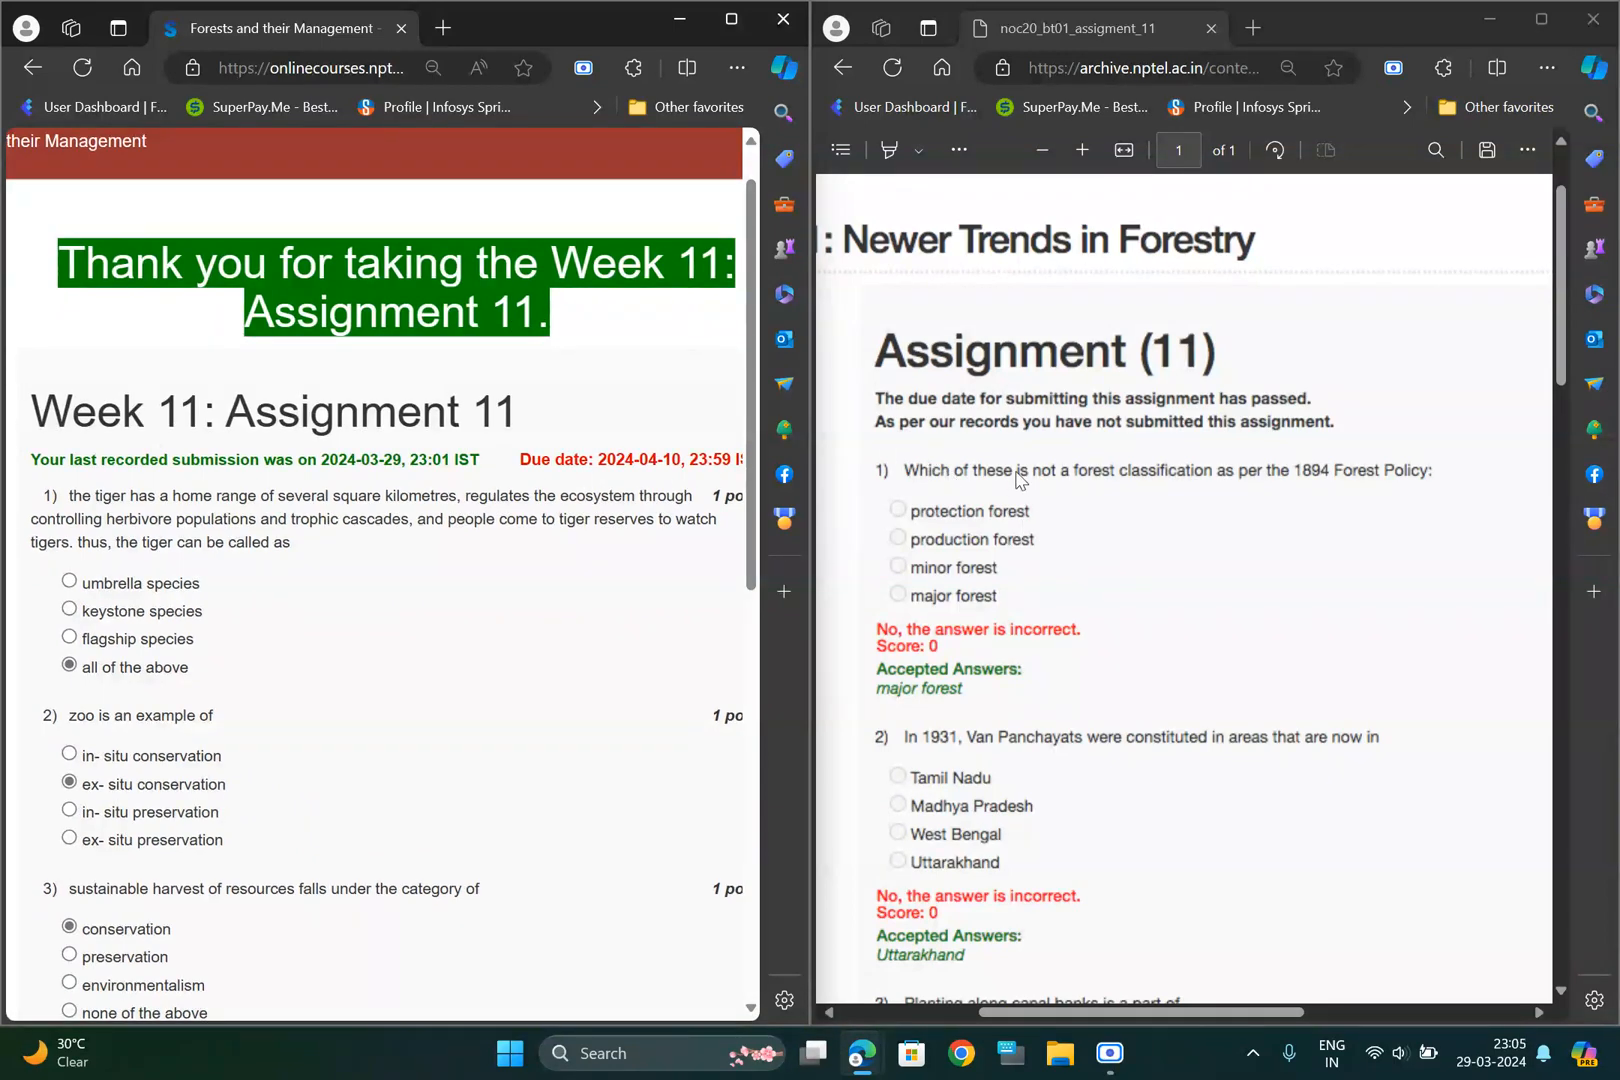
scroll("down", 3)
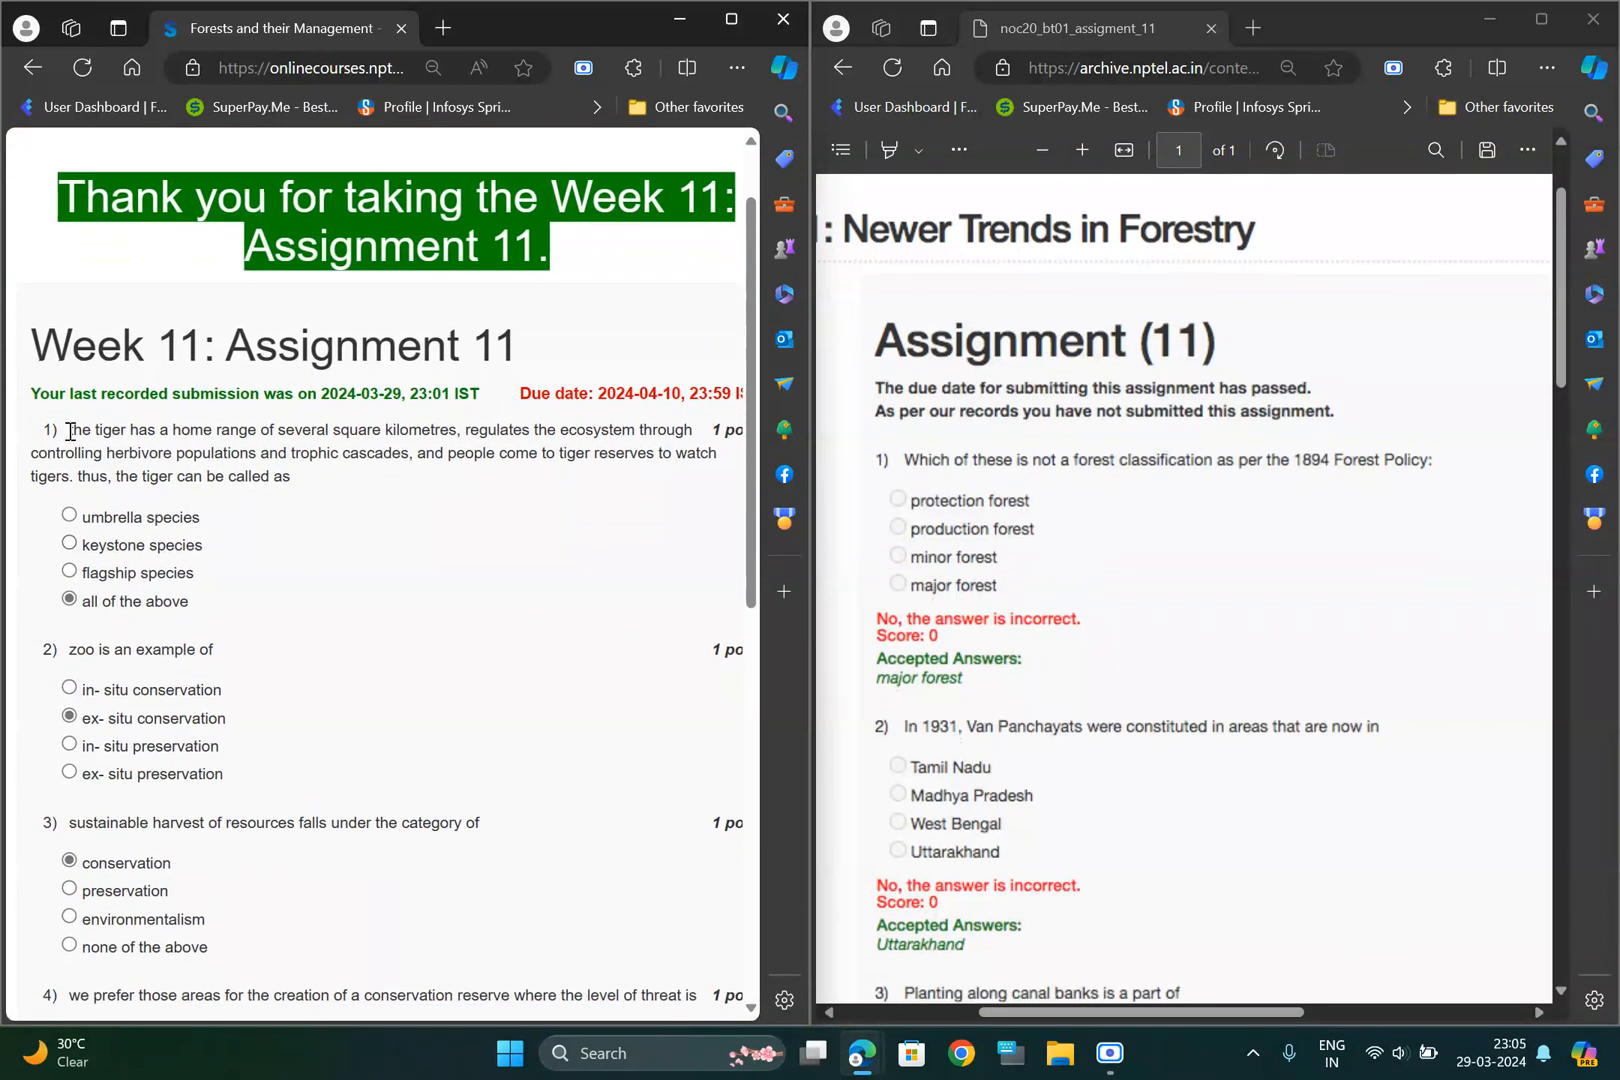
double_click(102, 430)
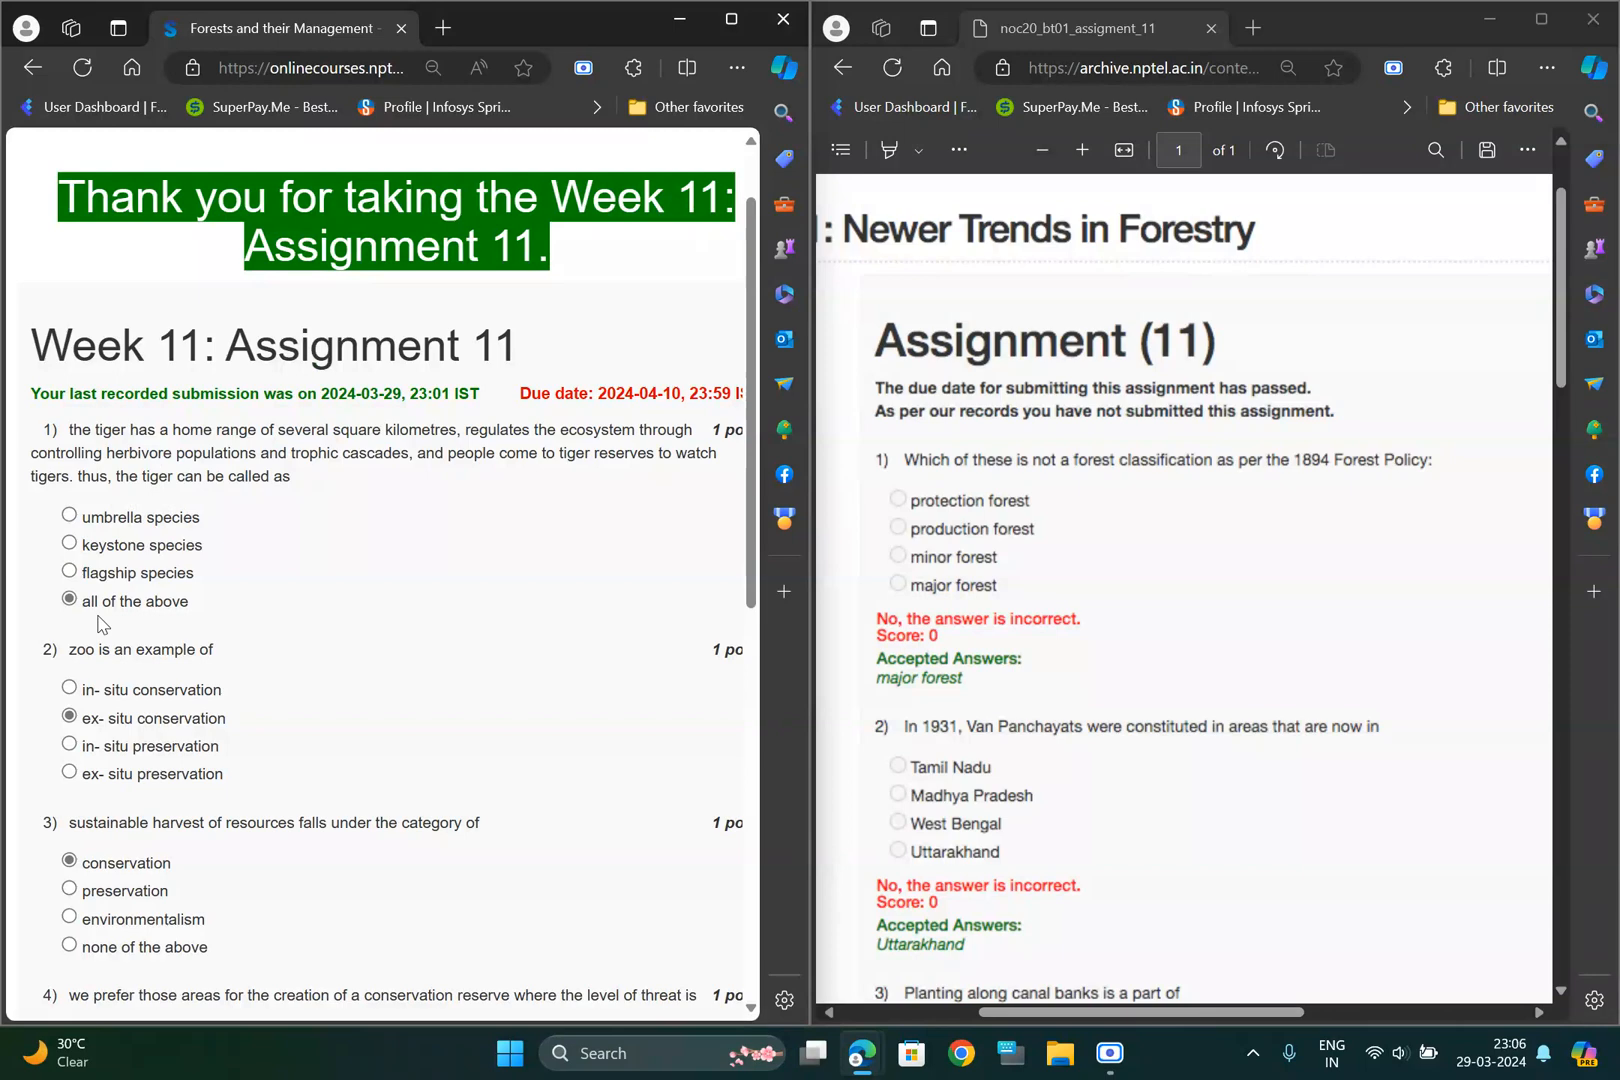
scroll("down", 3)
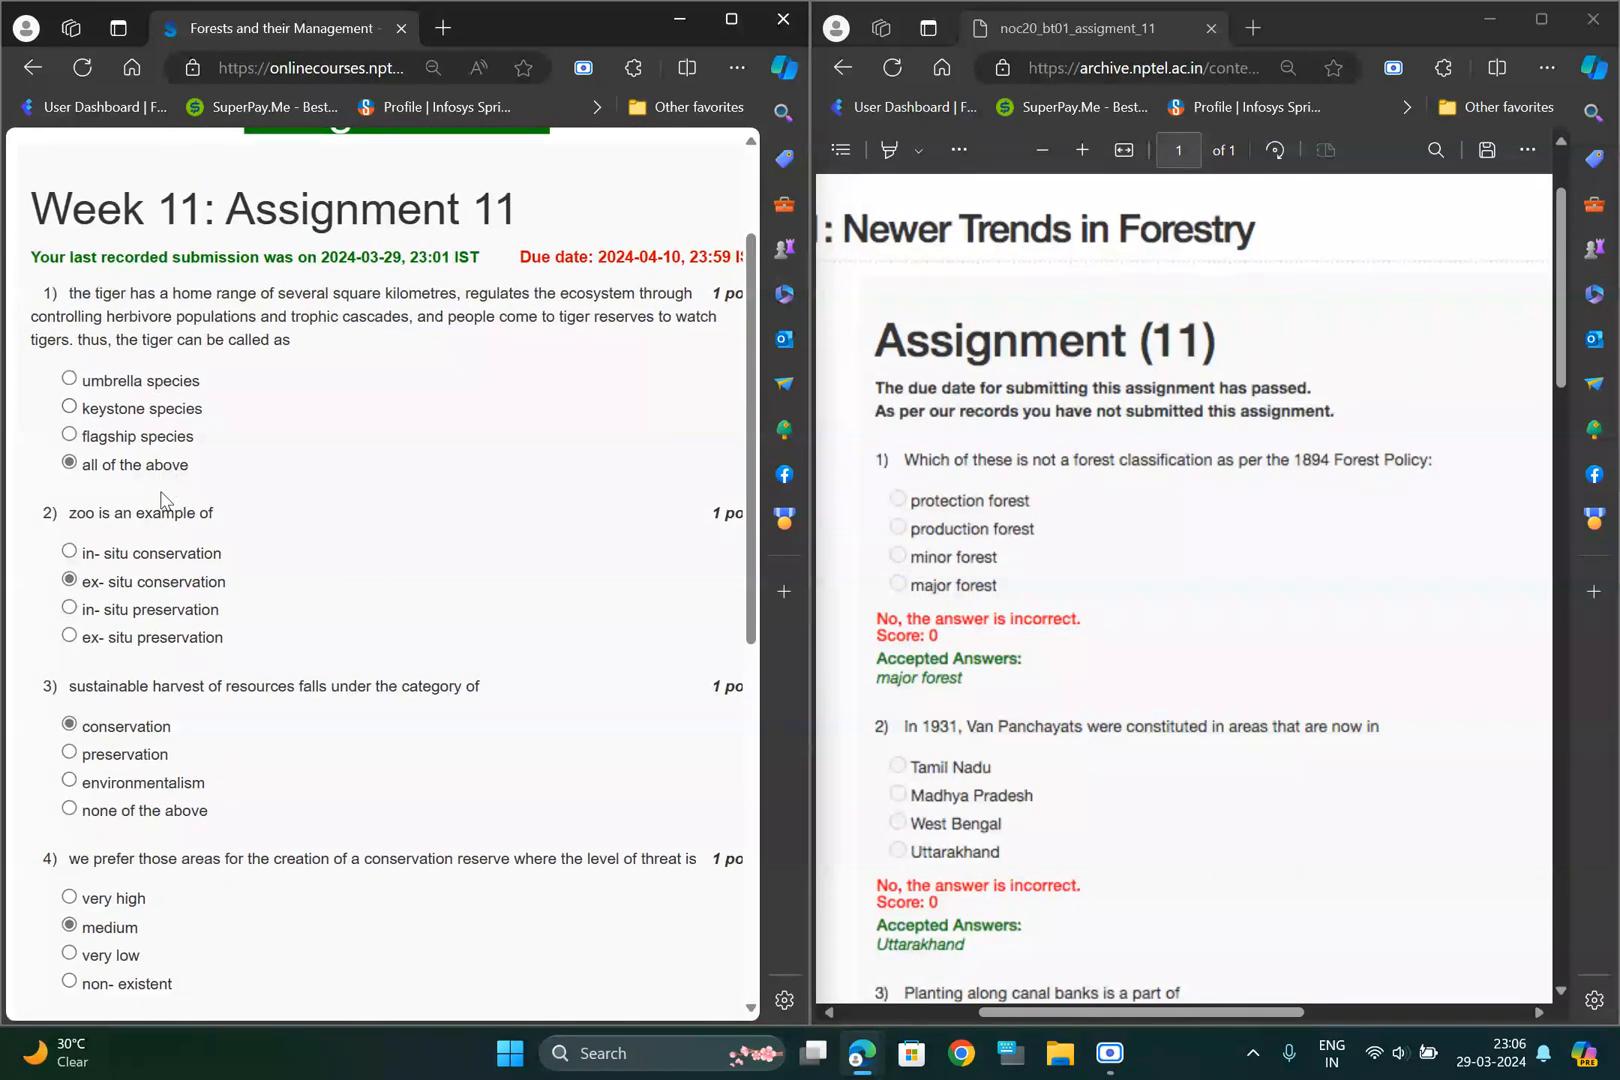
scroll("down", 3)
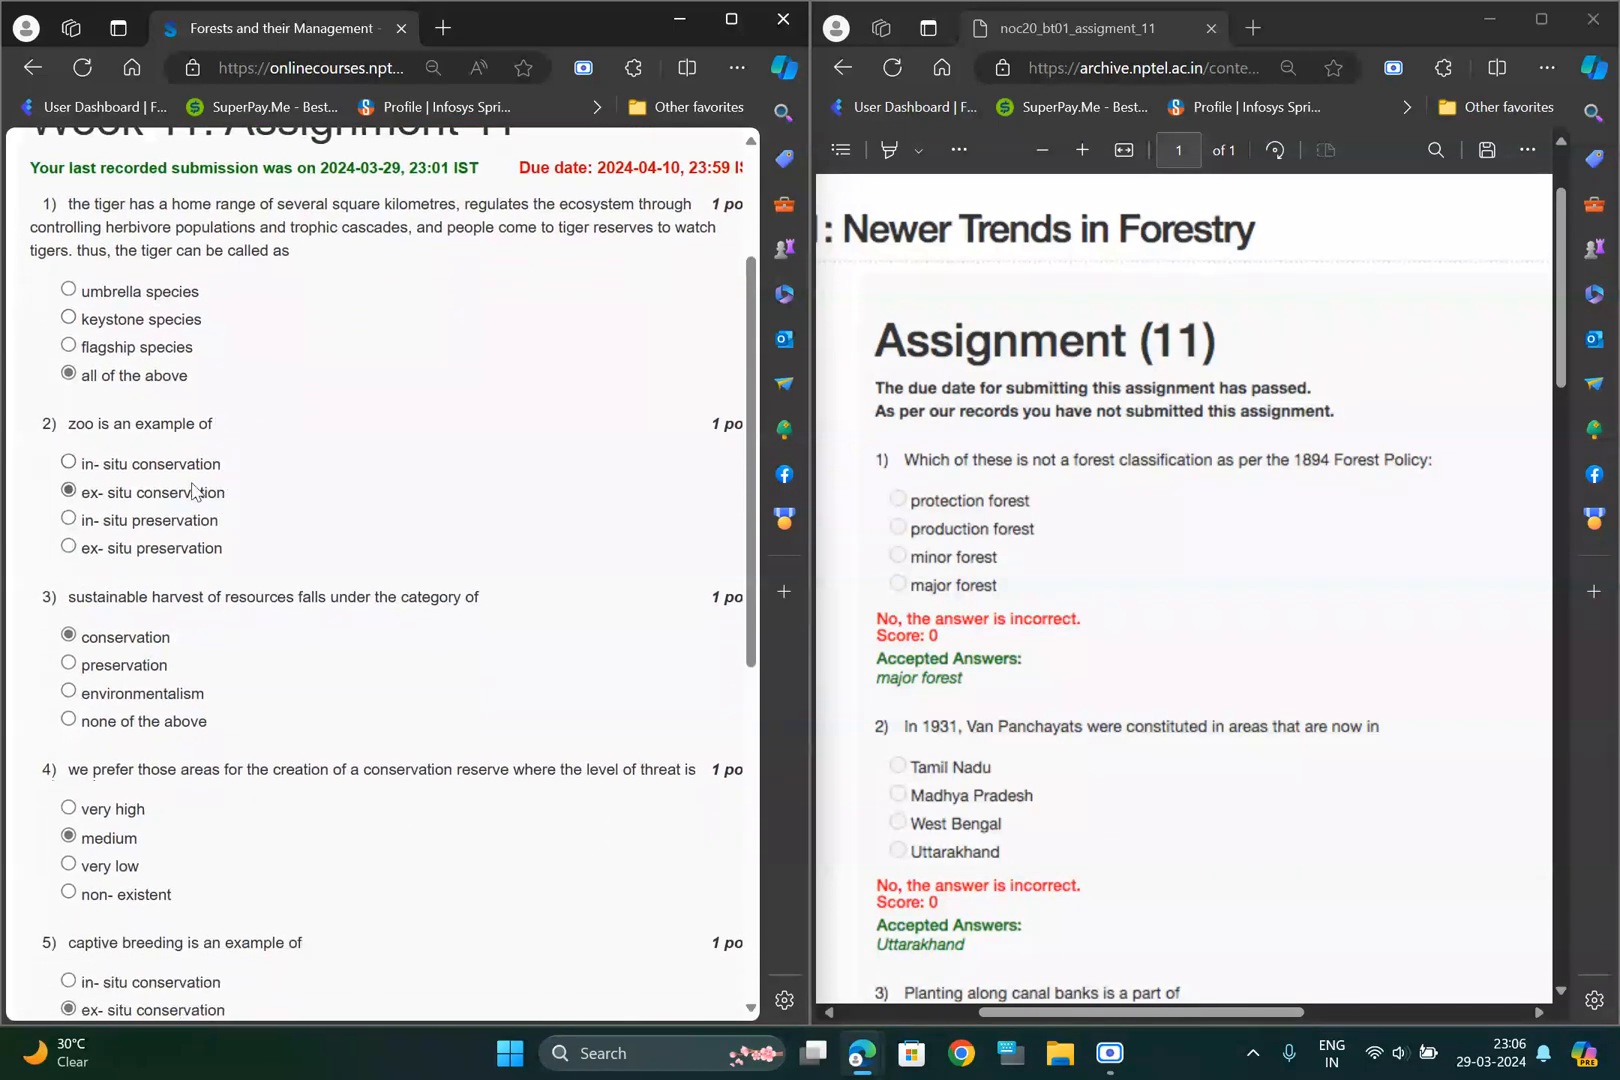
mouse_move(116, 516)
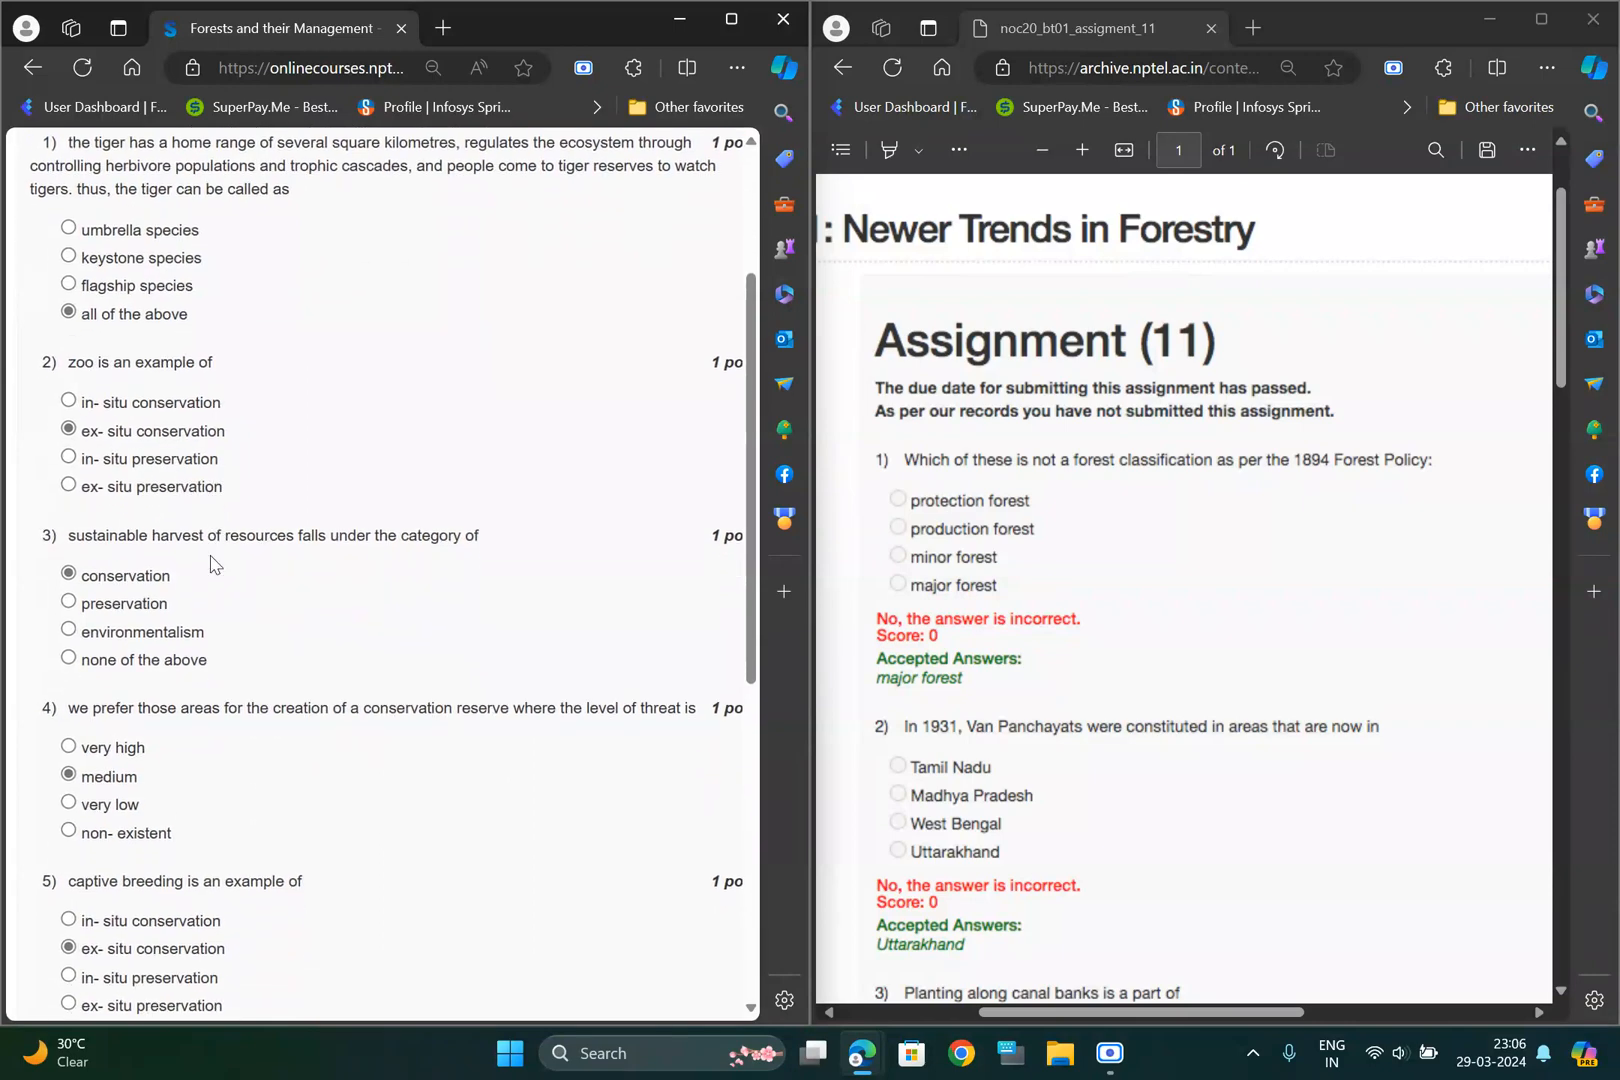
scroll("down", 3)
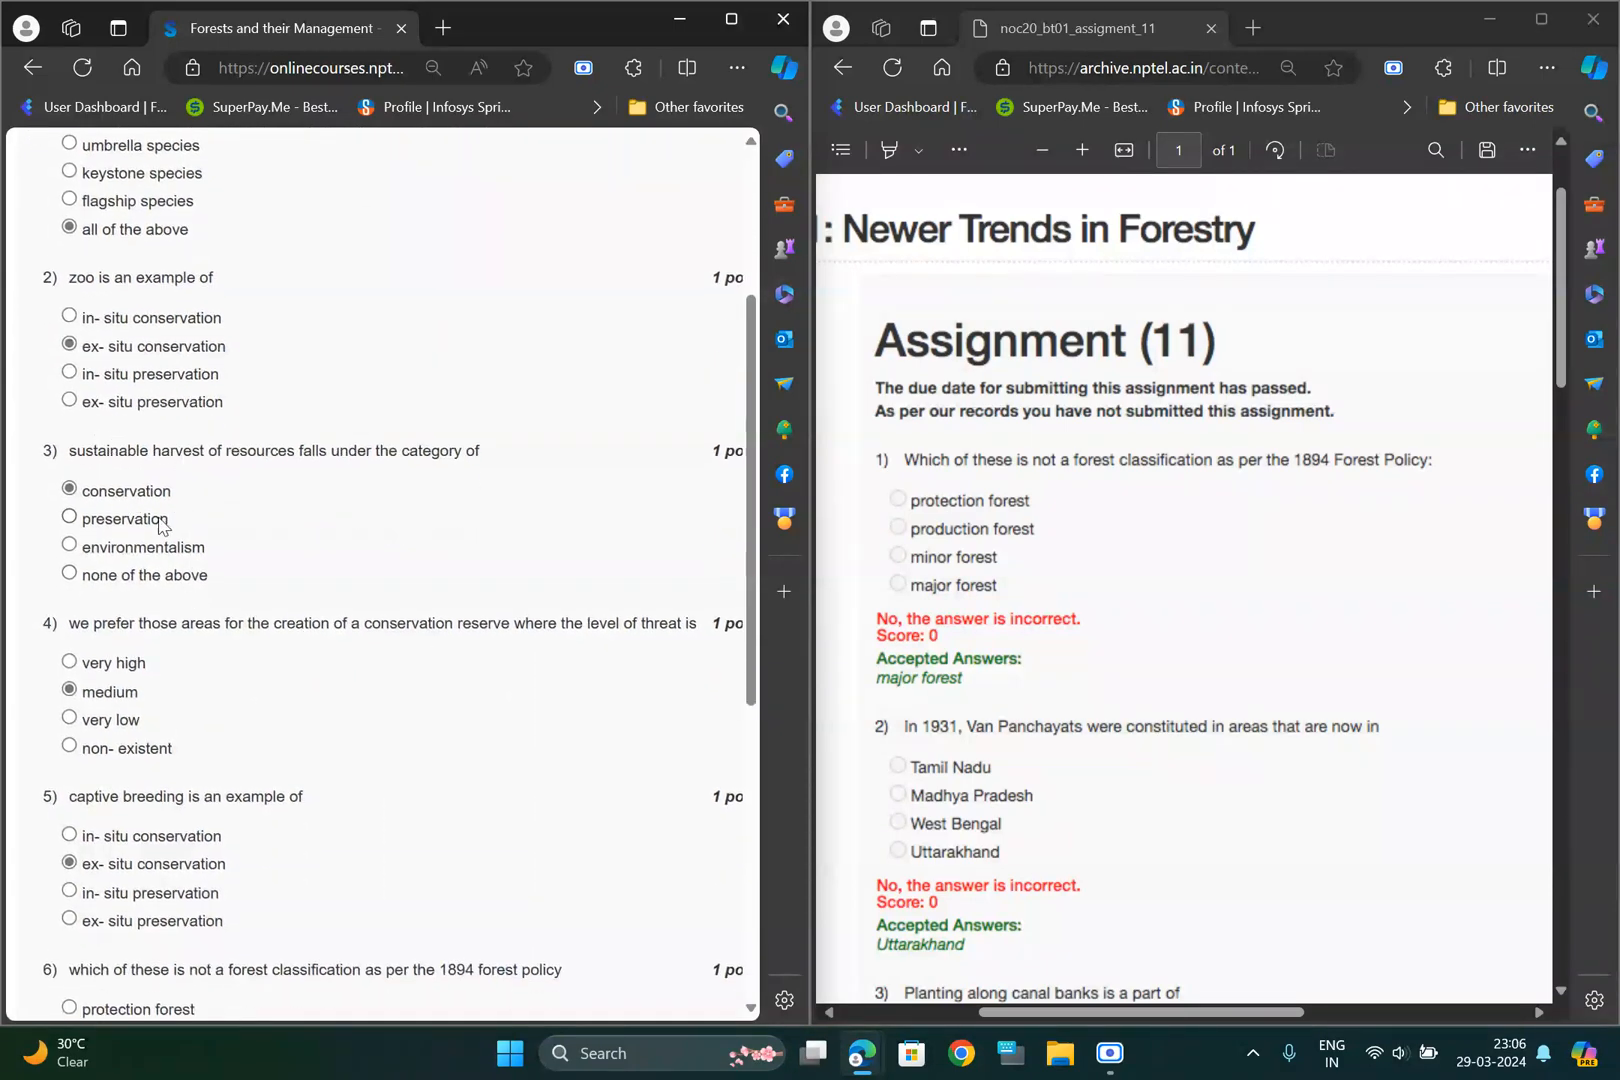
scroll("down", 3)
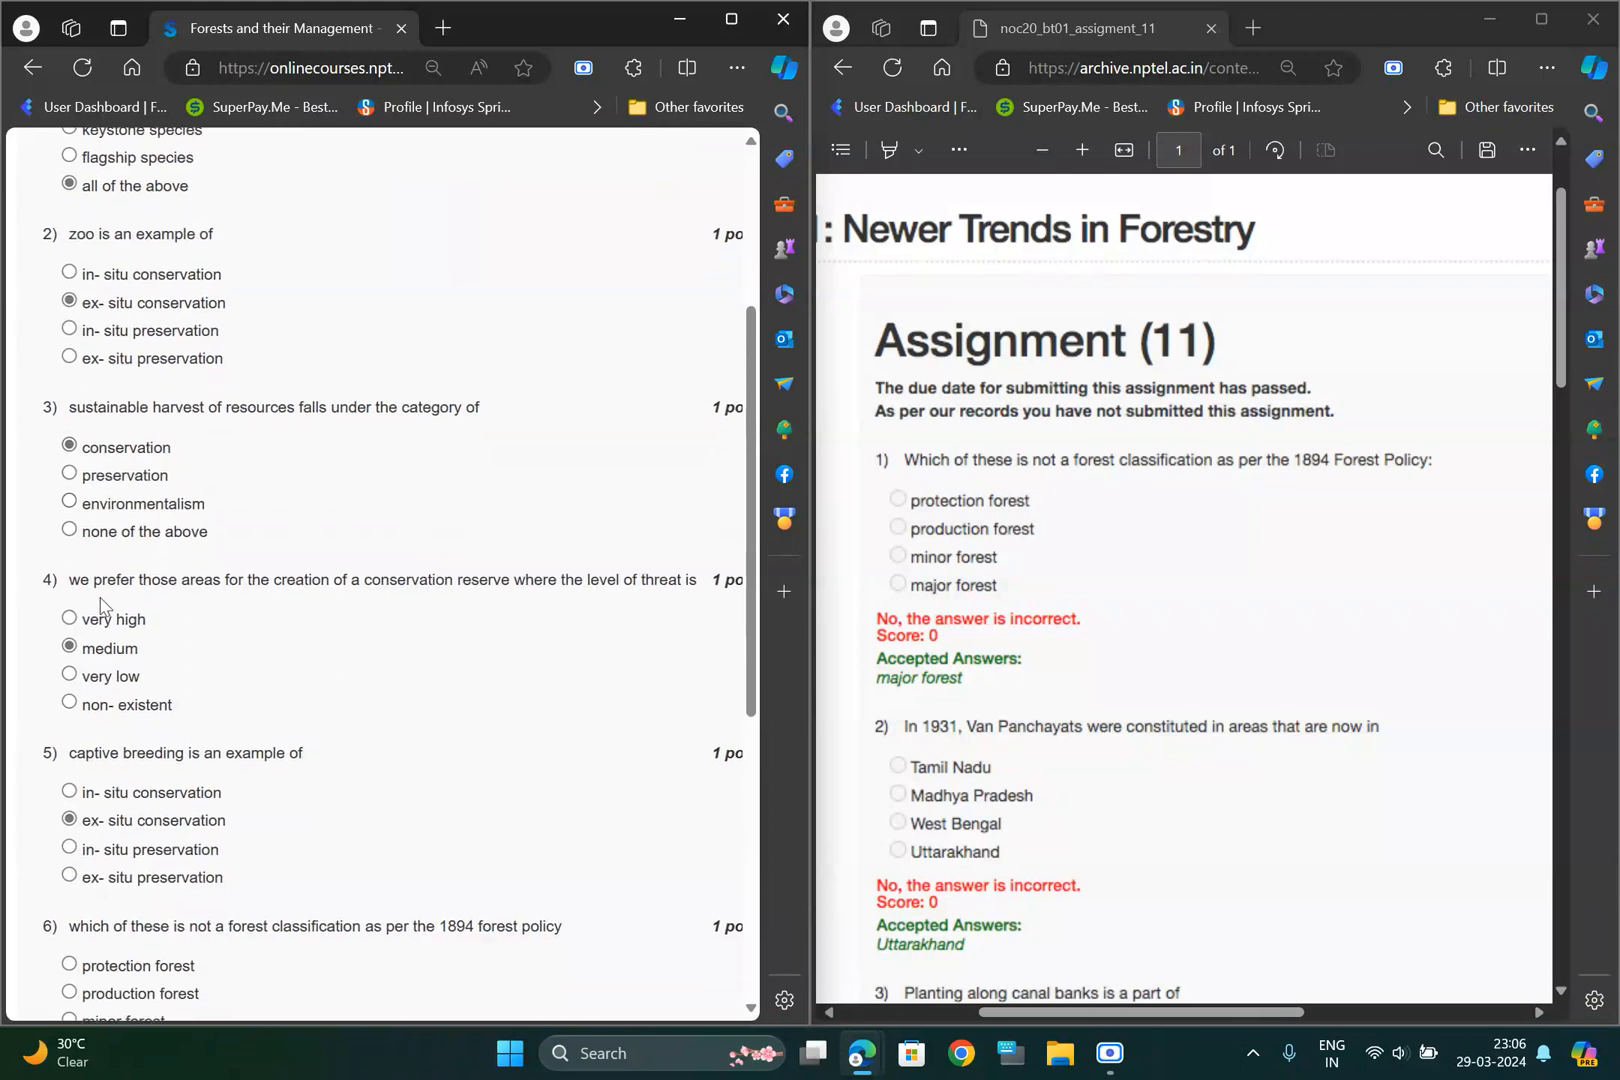
scroll("down", 3)
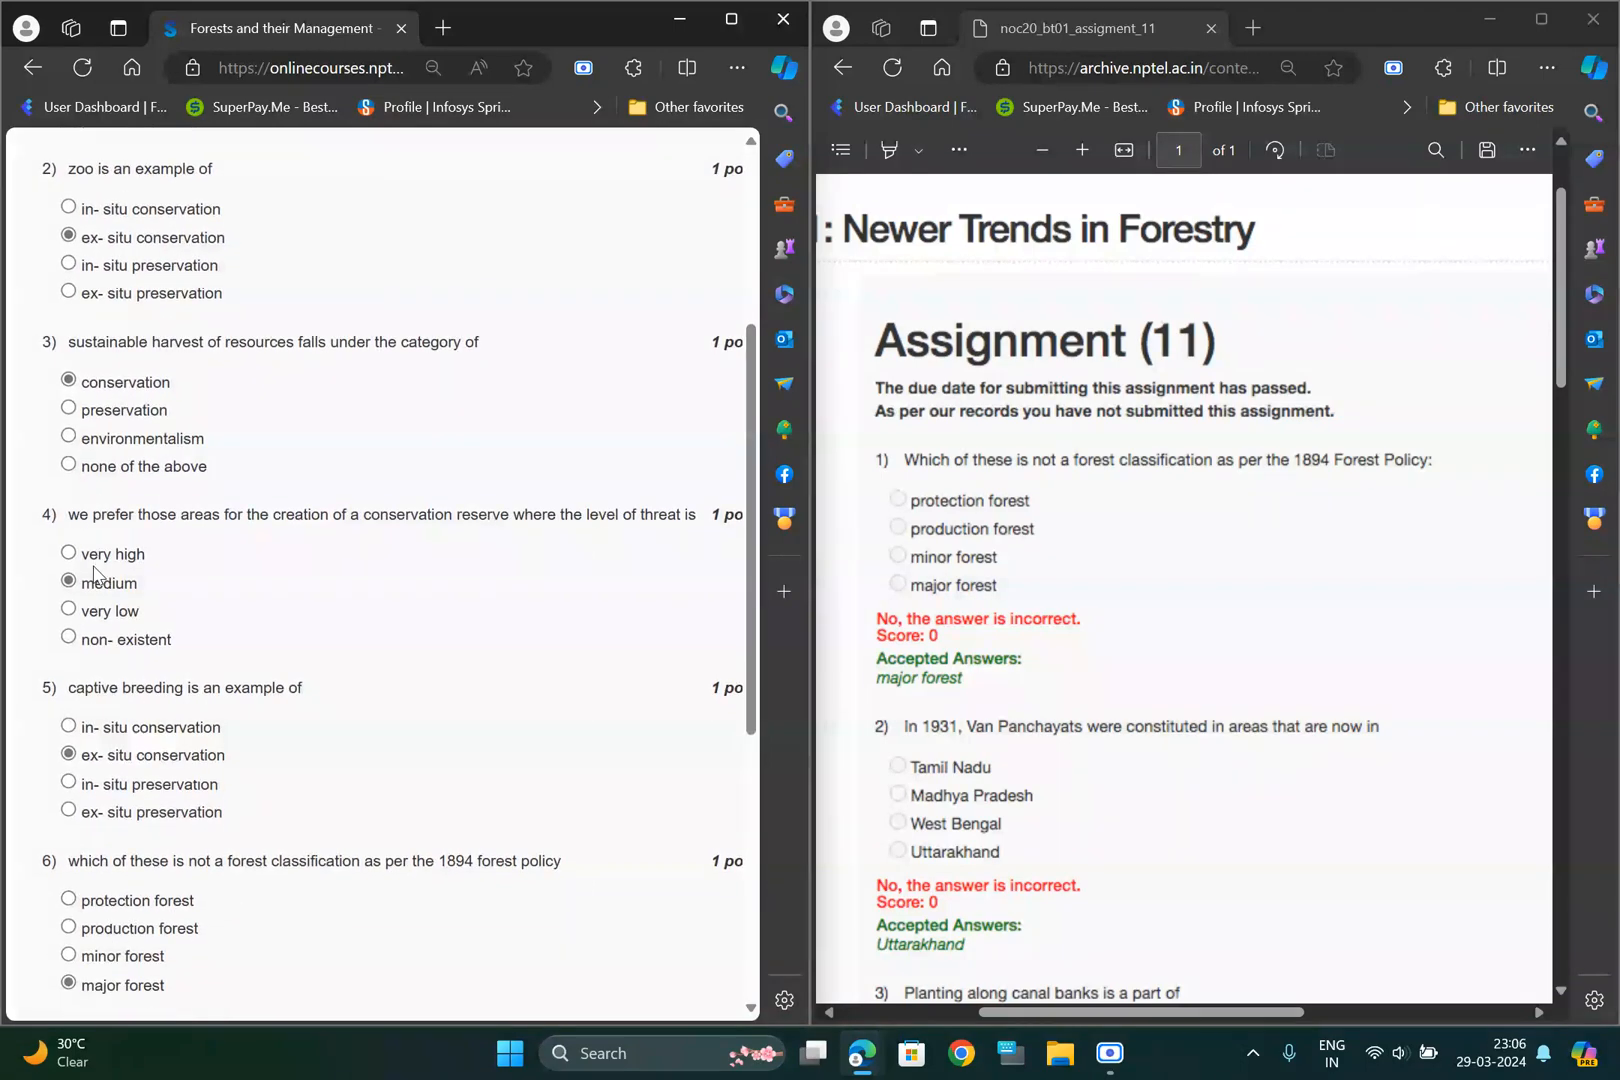
scroll("down", 3)
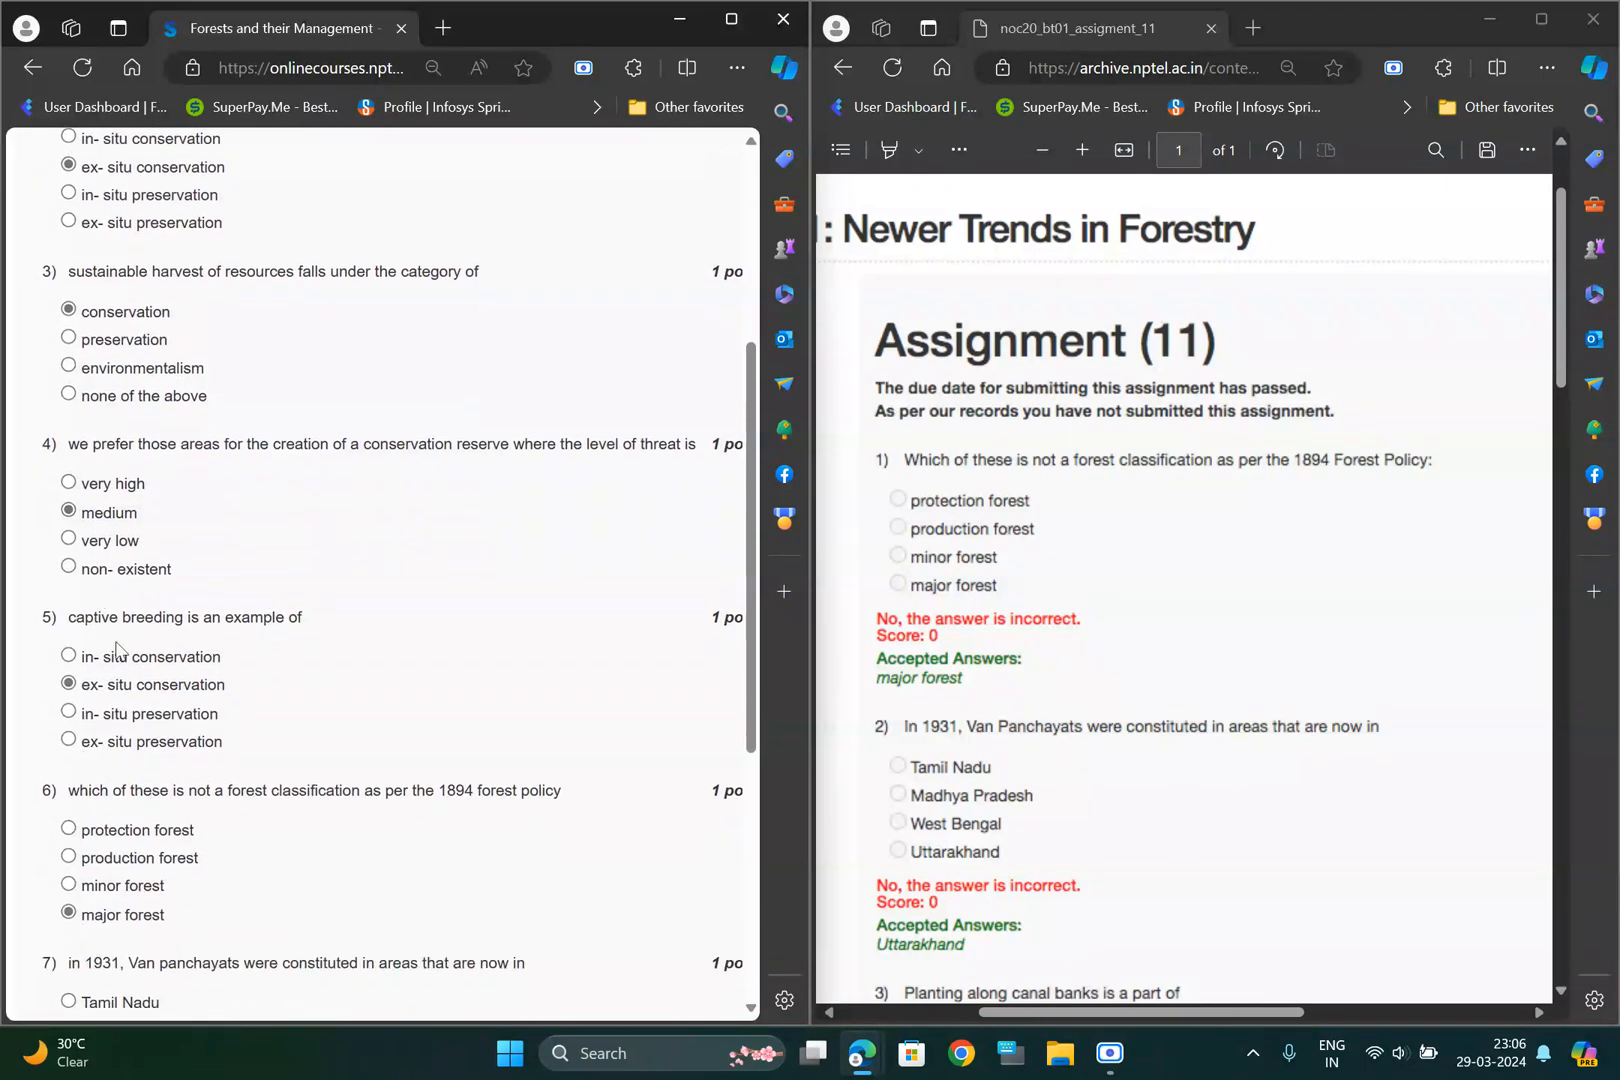
scroll("down", 3)
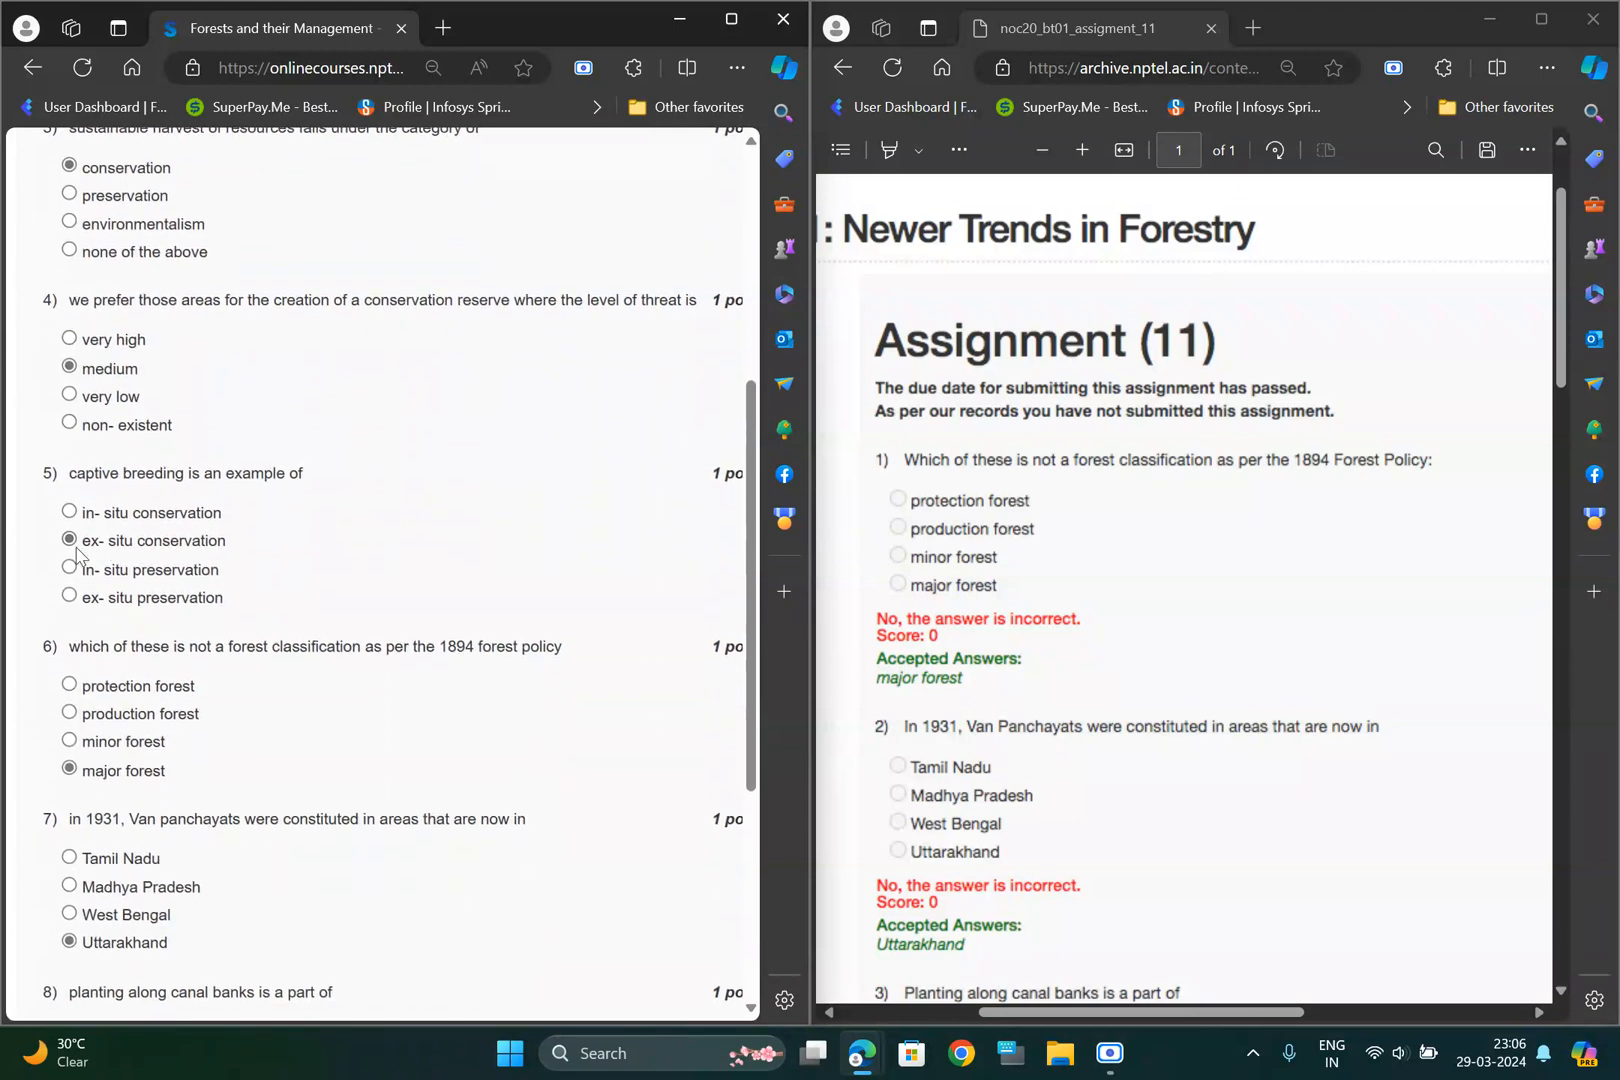
scroll("down", 3)
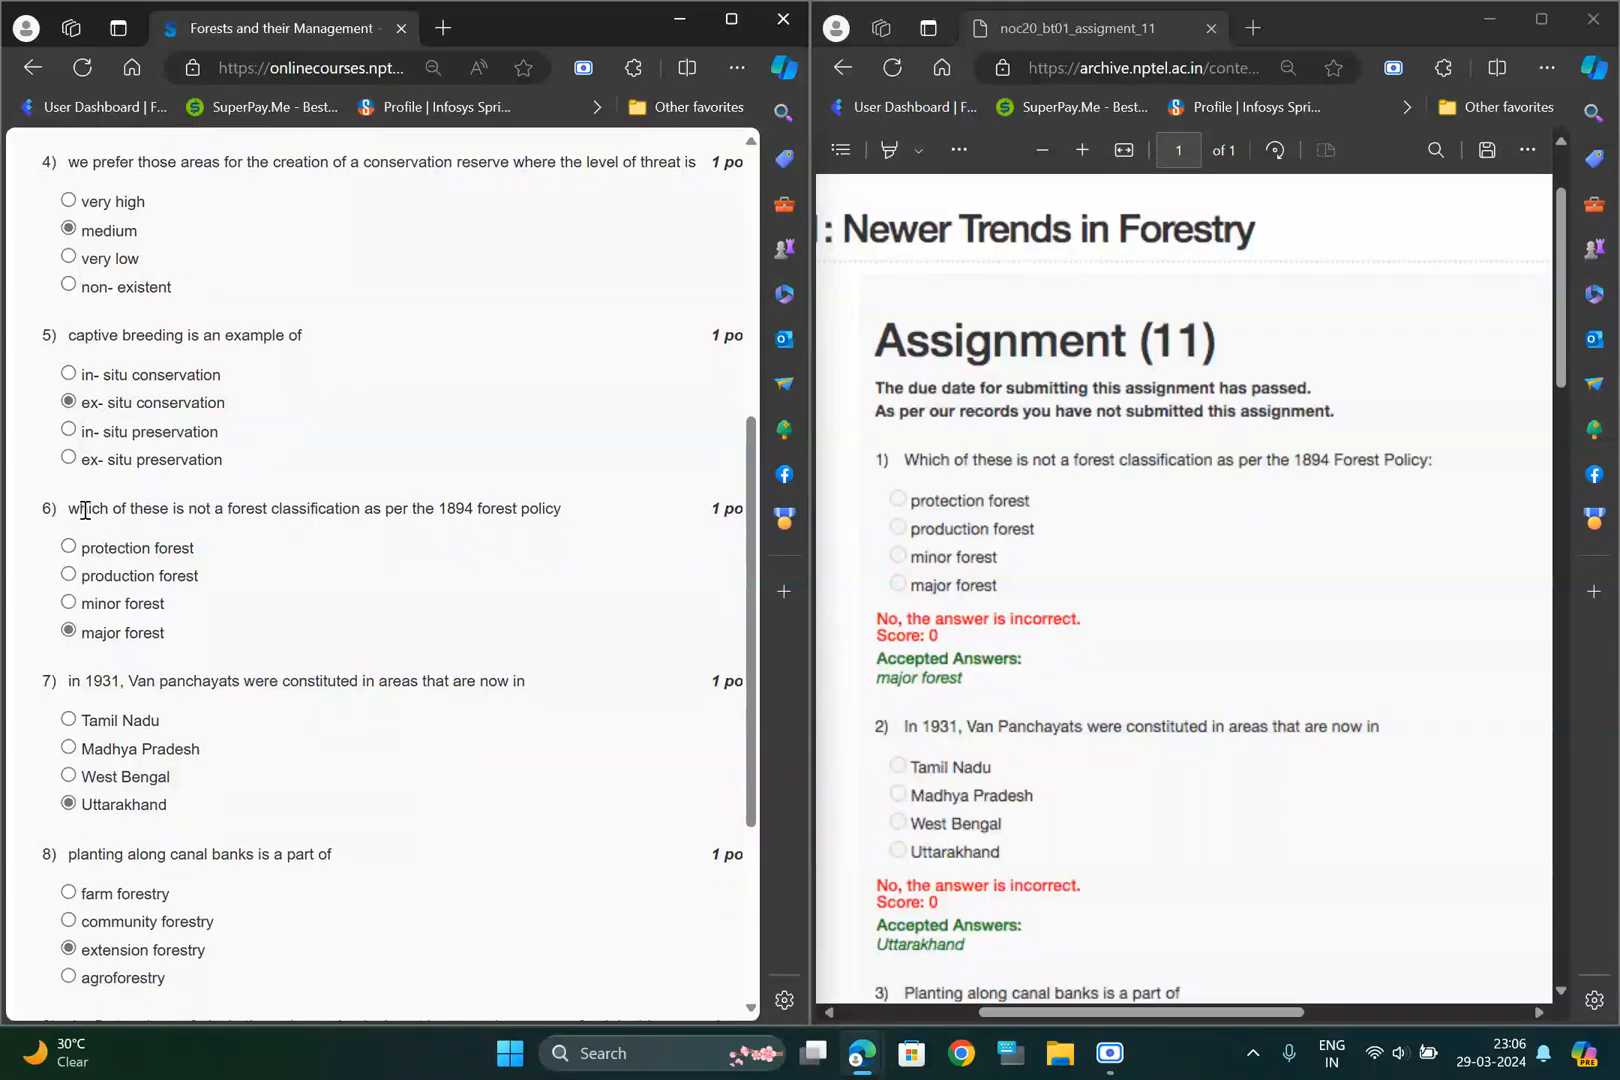
scroll("down", 3)
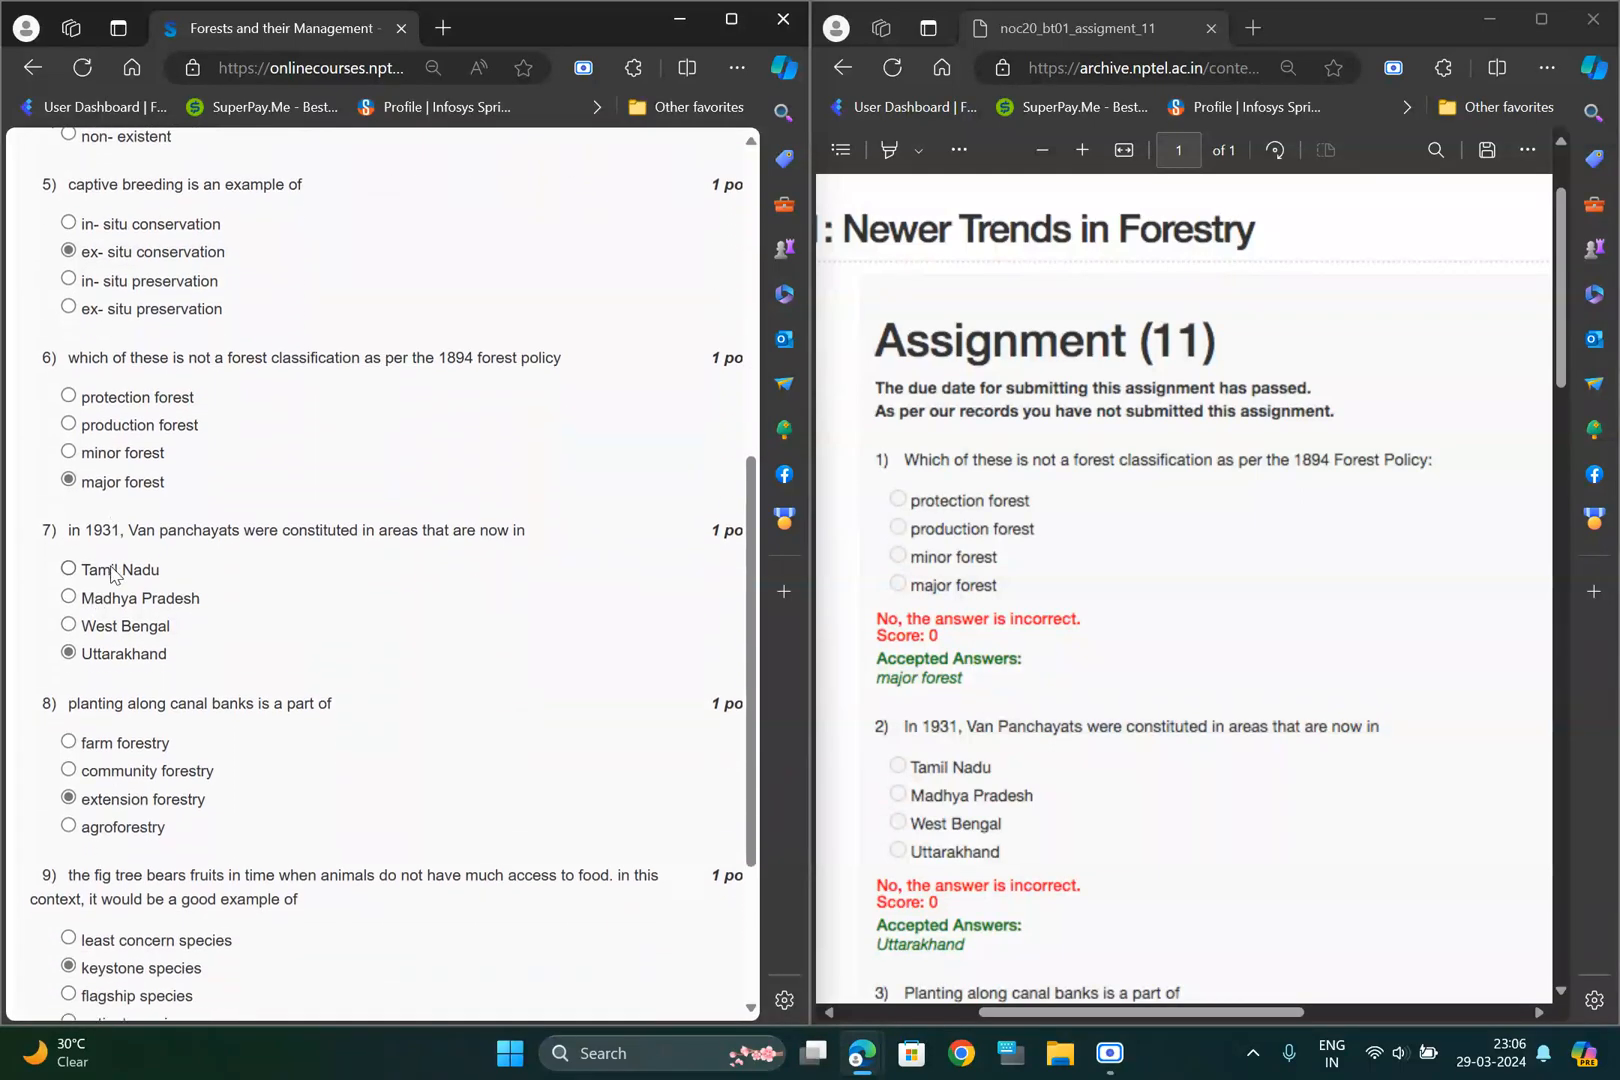
scroll("down", 3)
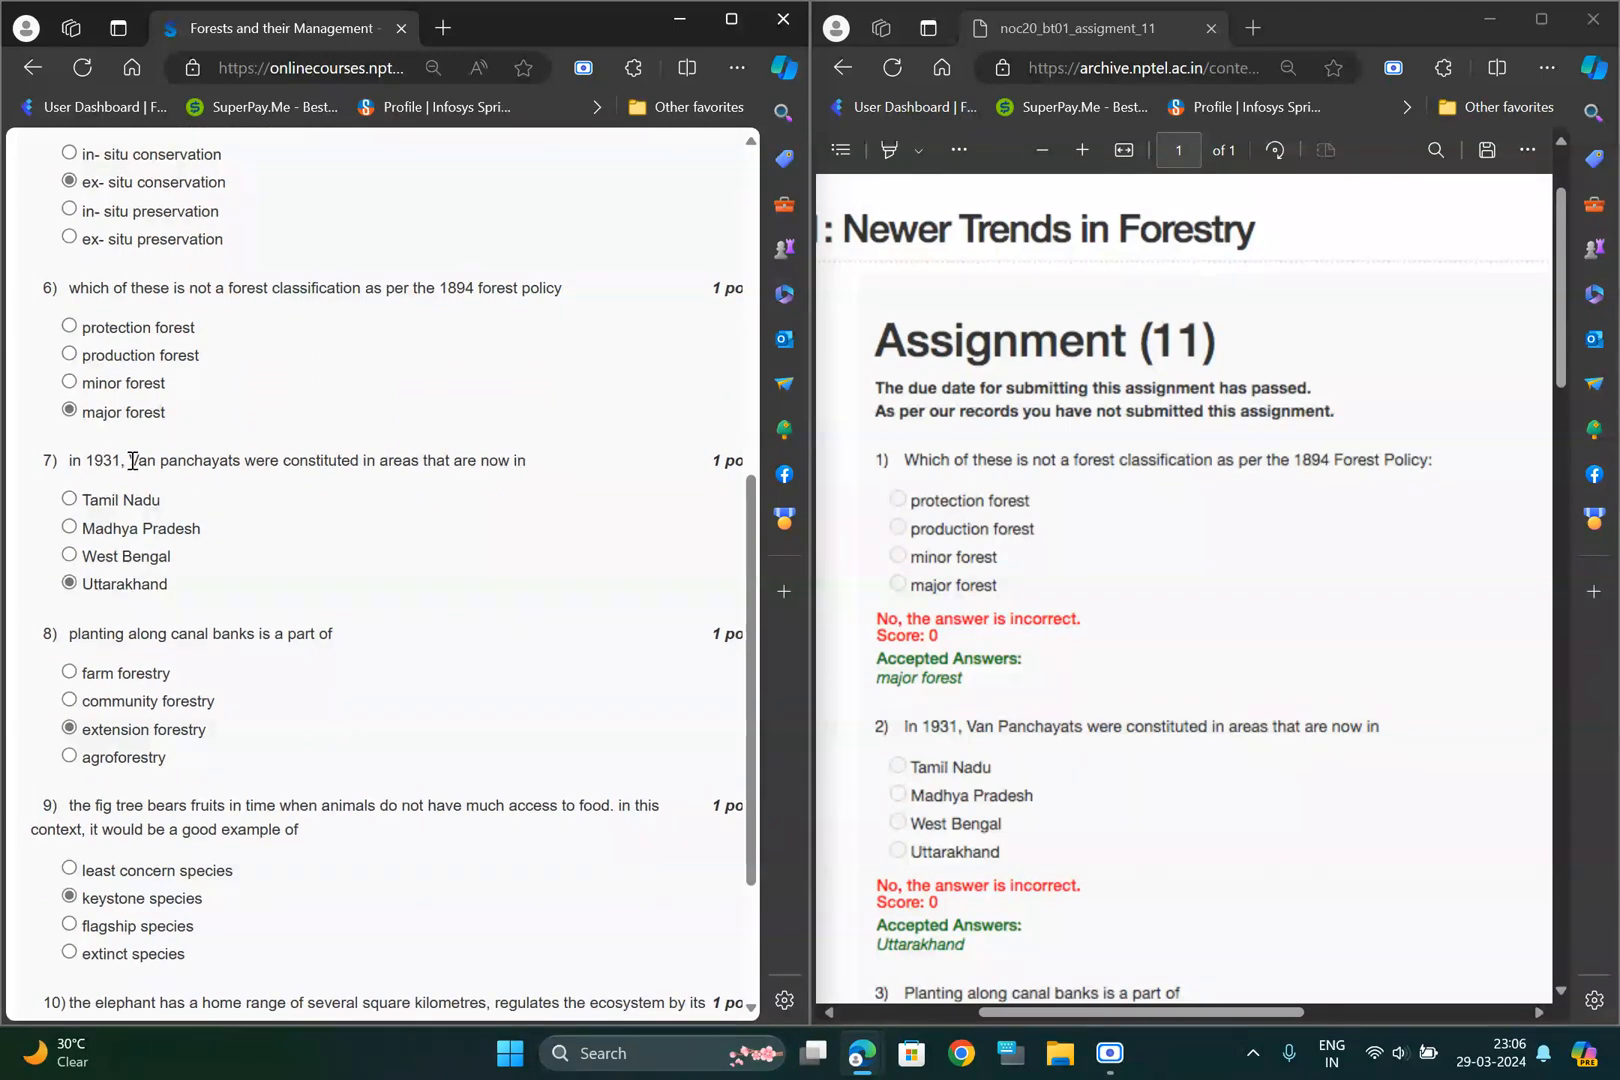
scroll("down", 3)
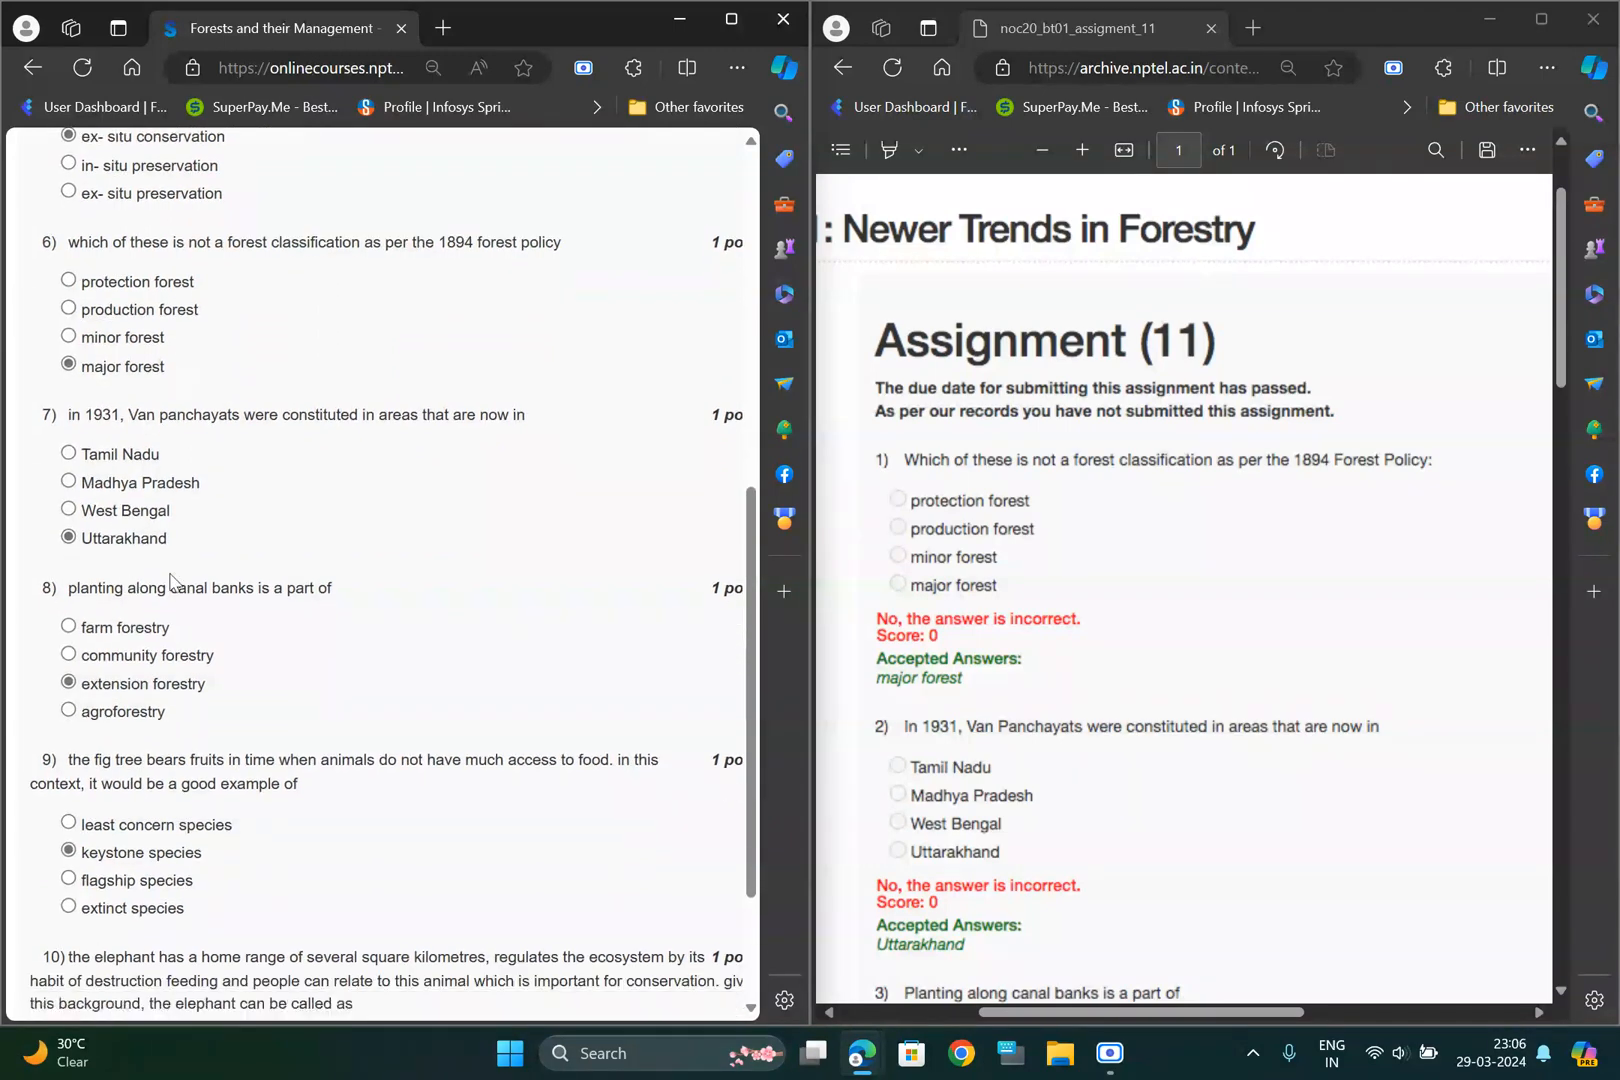
scroll("down", 3)
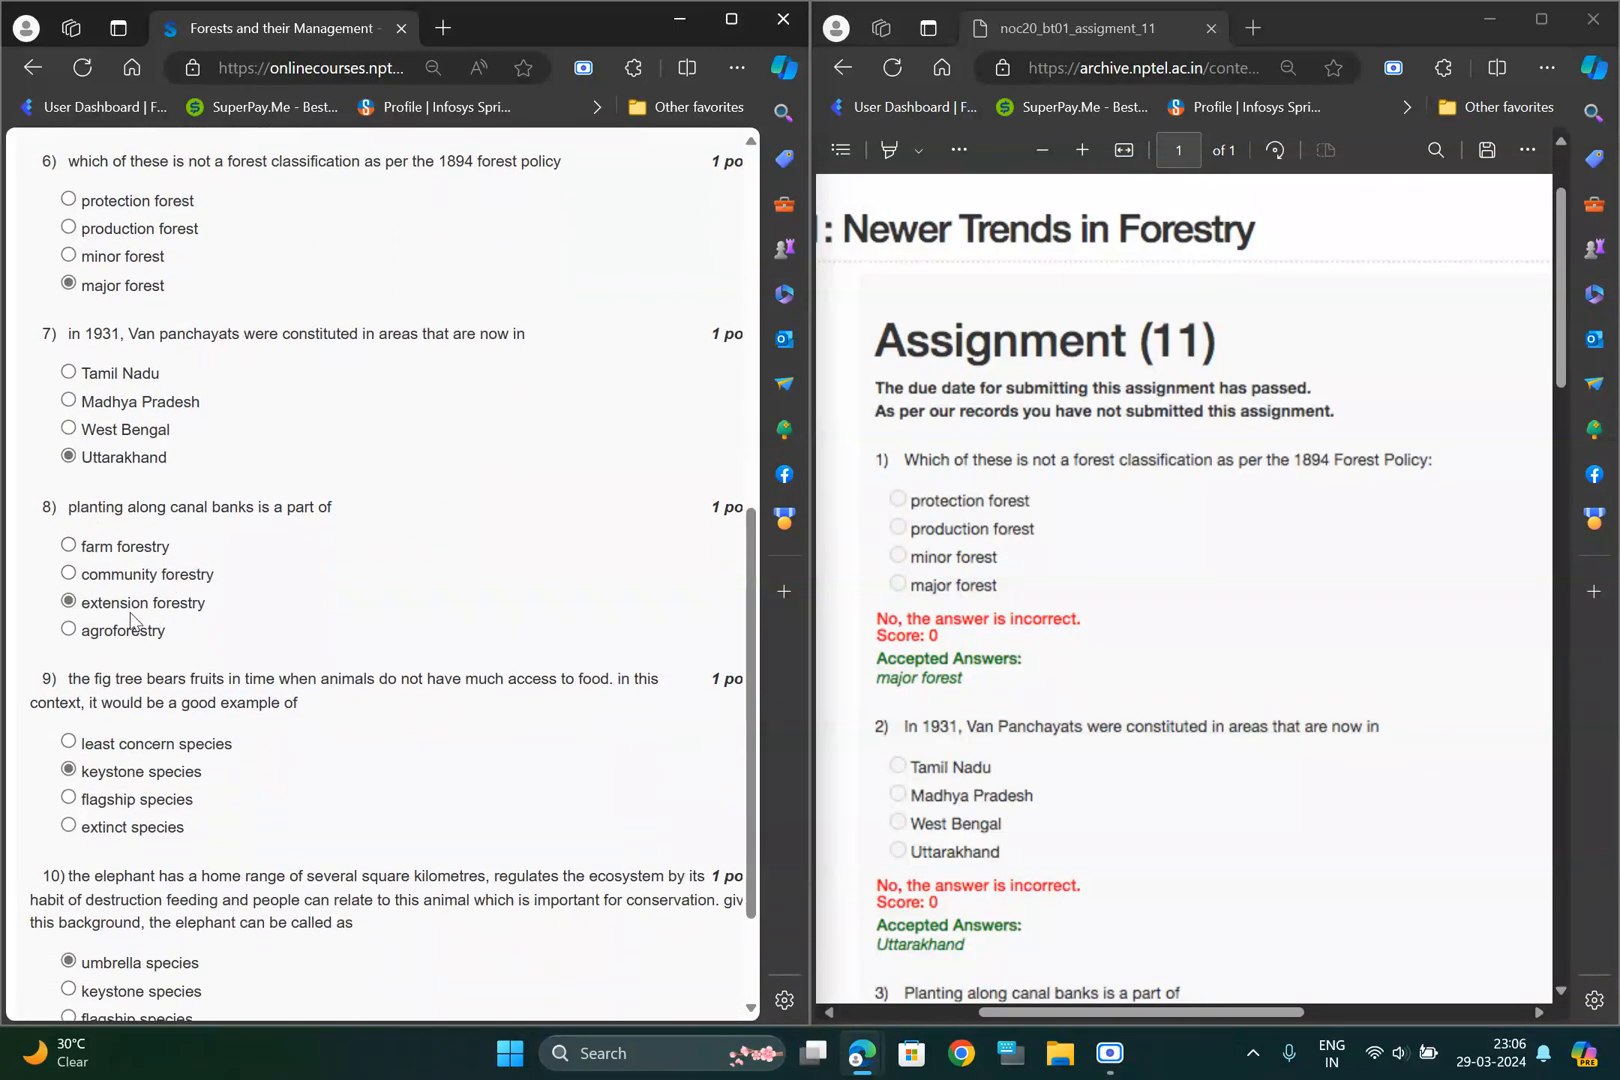
scroll("down", 3)
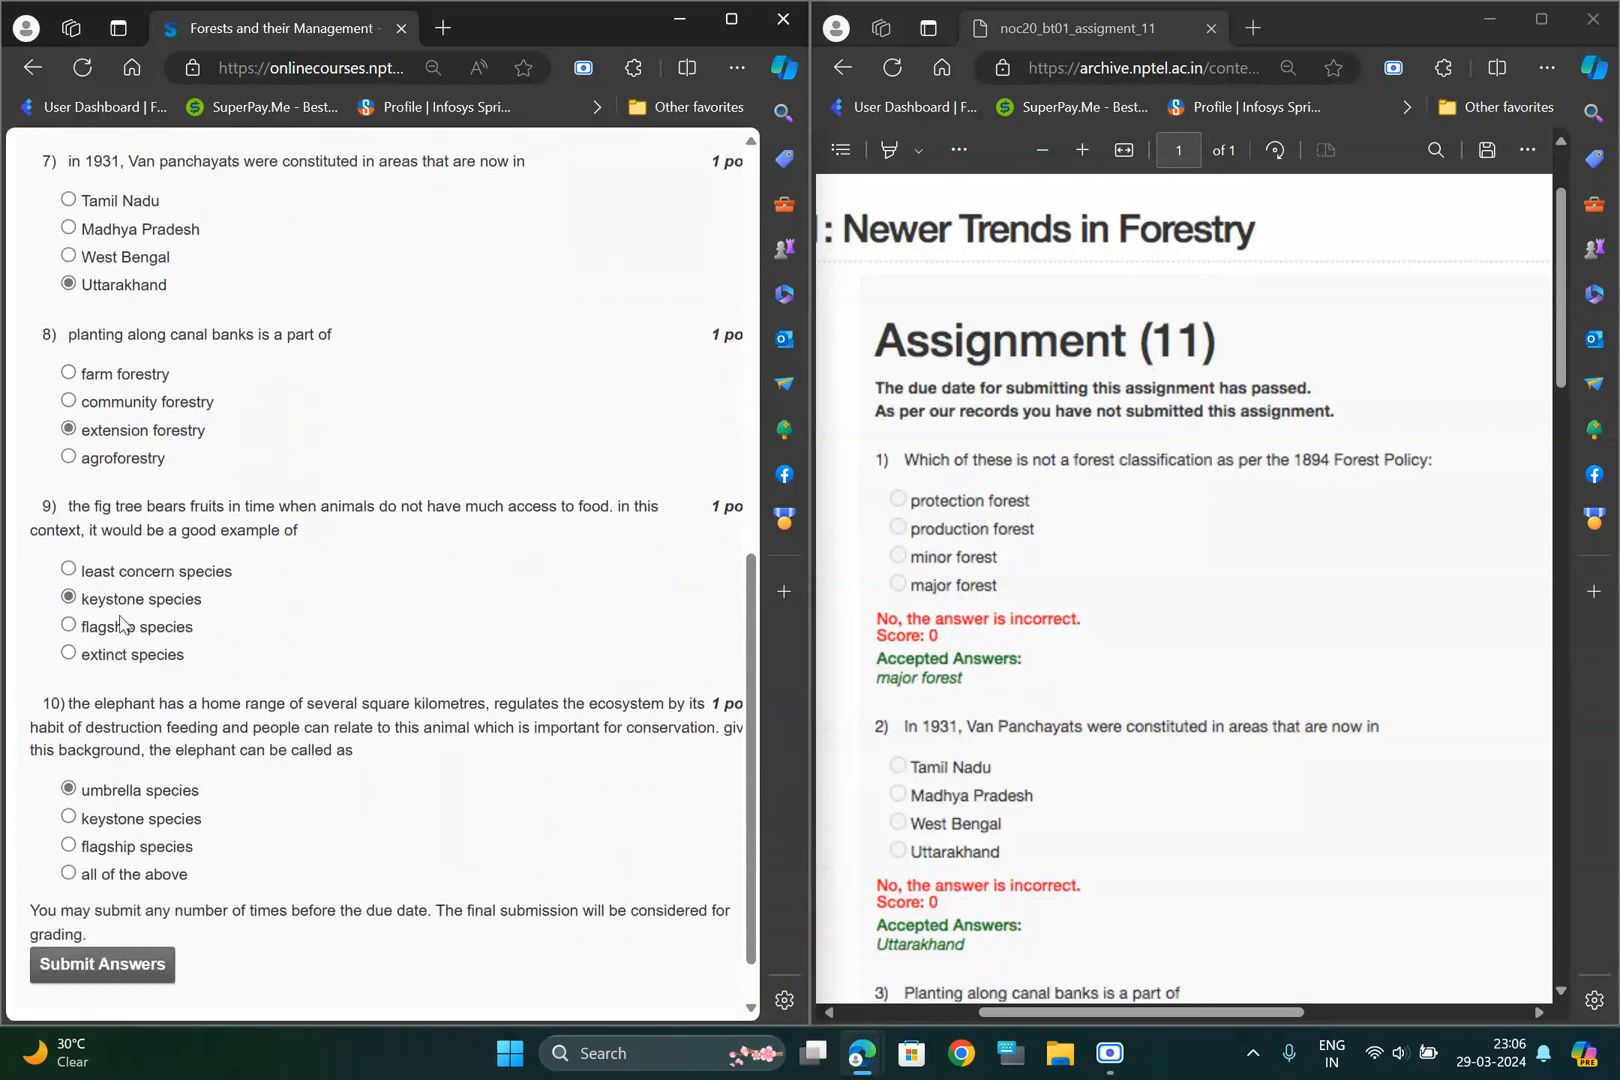
scroll("down", 3)
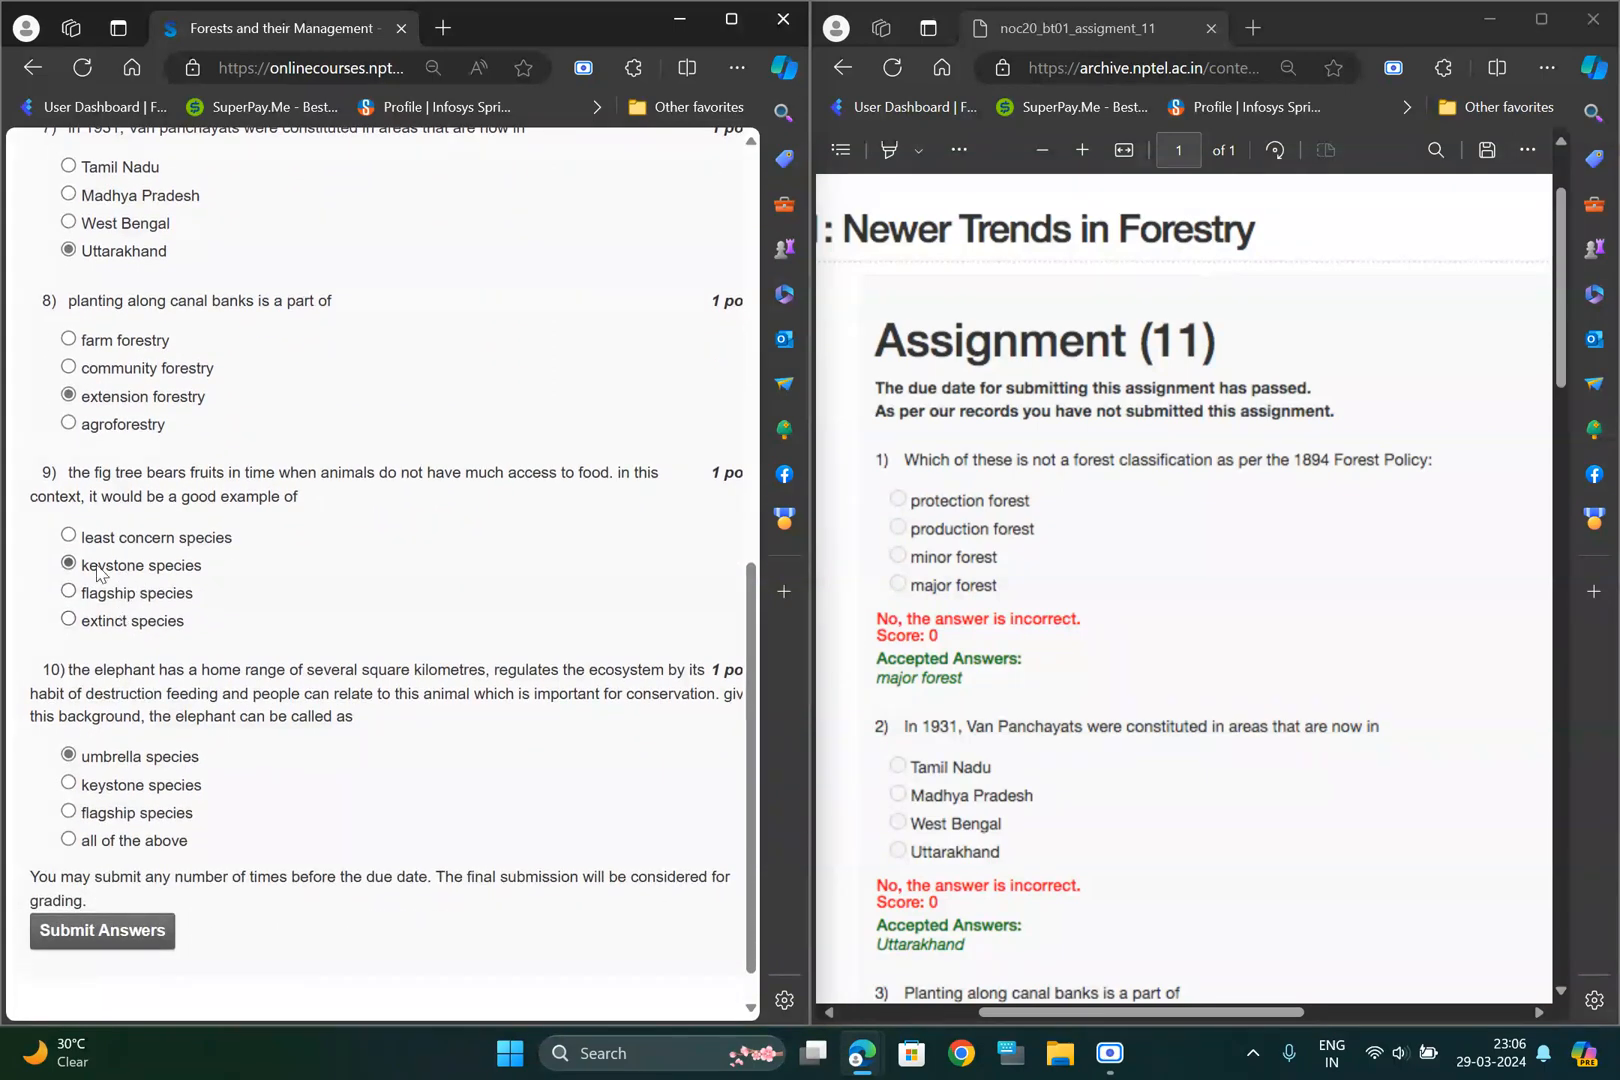
scroll("down", 3)
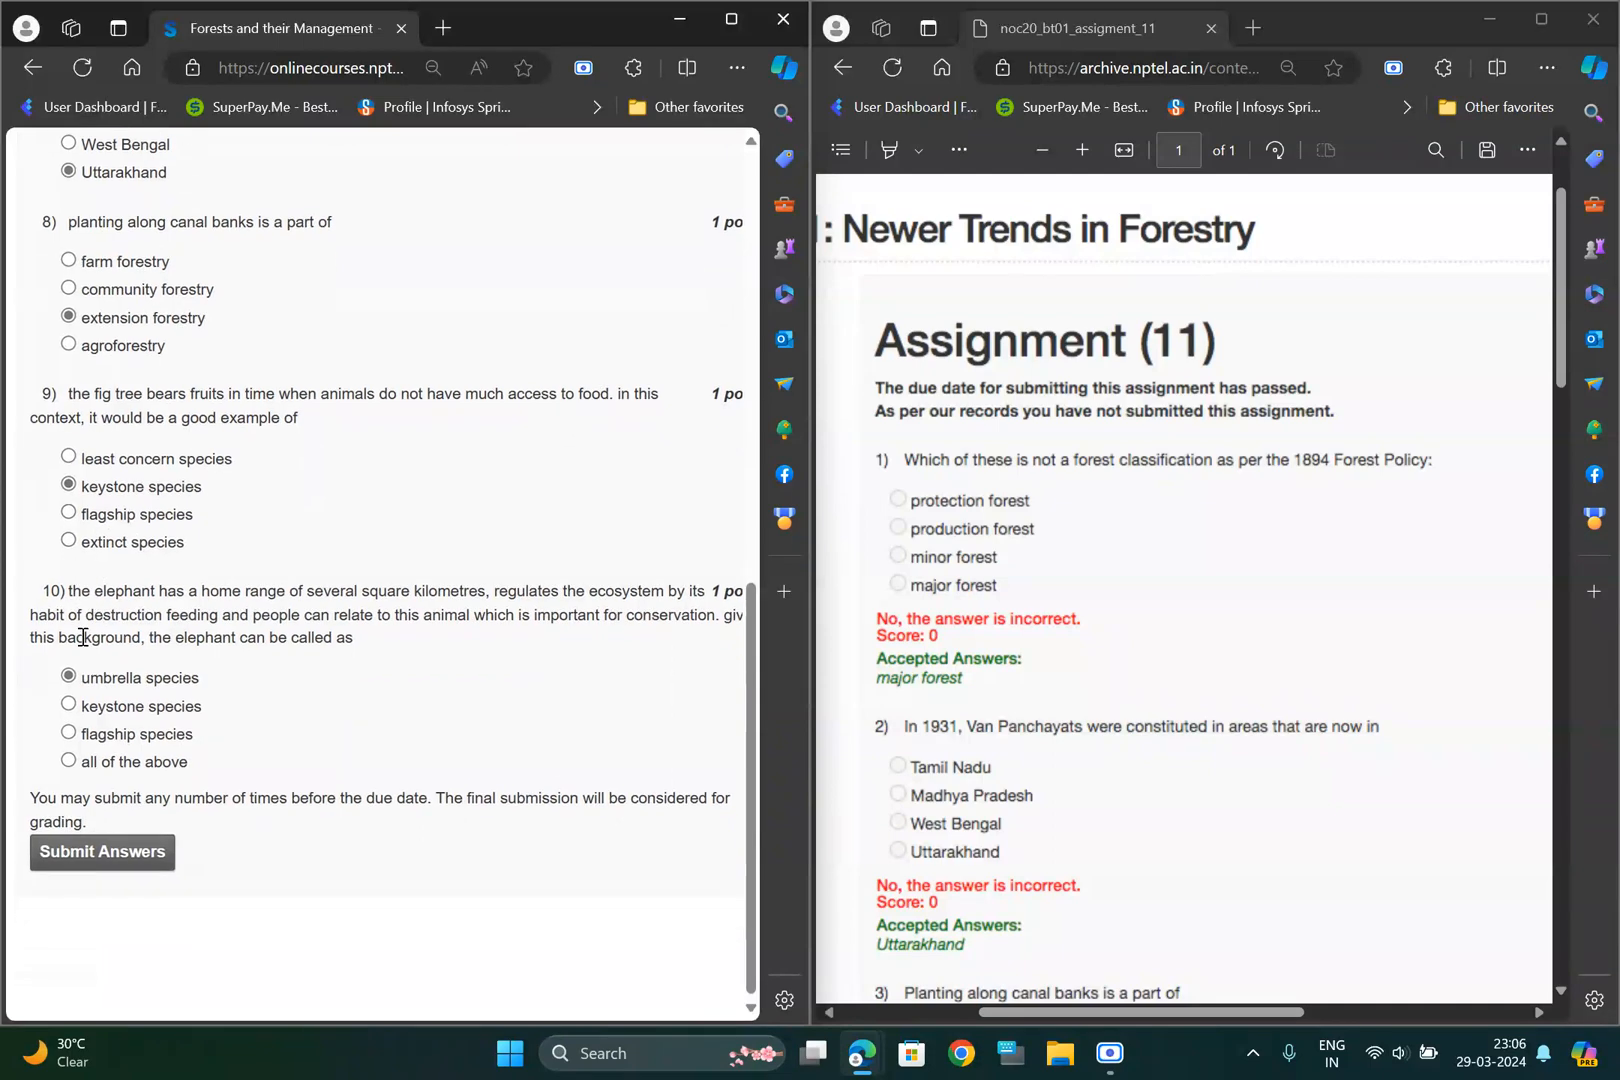
double_click(118, 590)
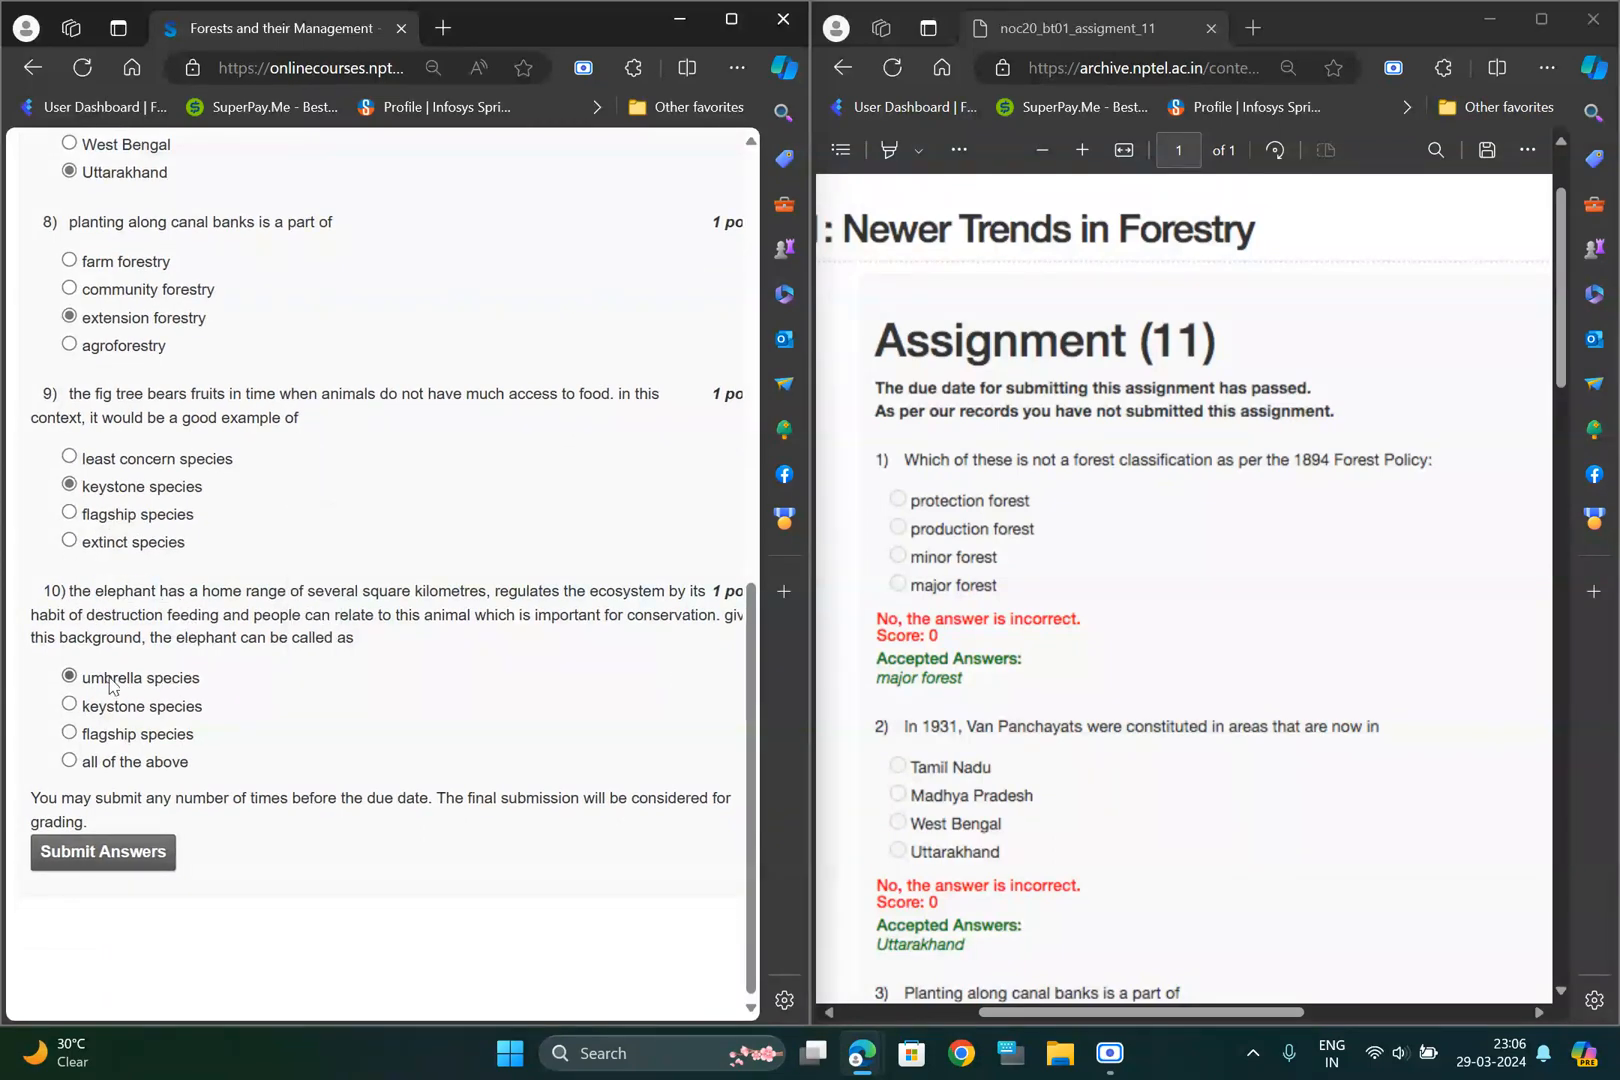
mouse_move(140, 852)
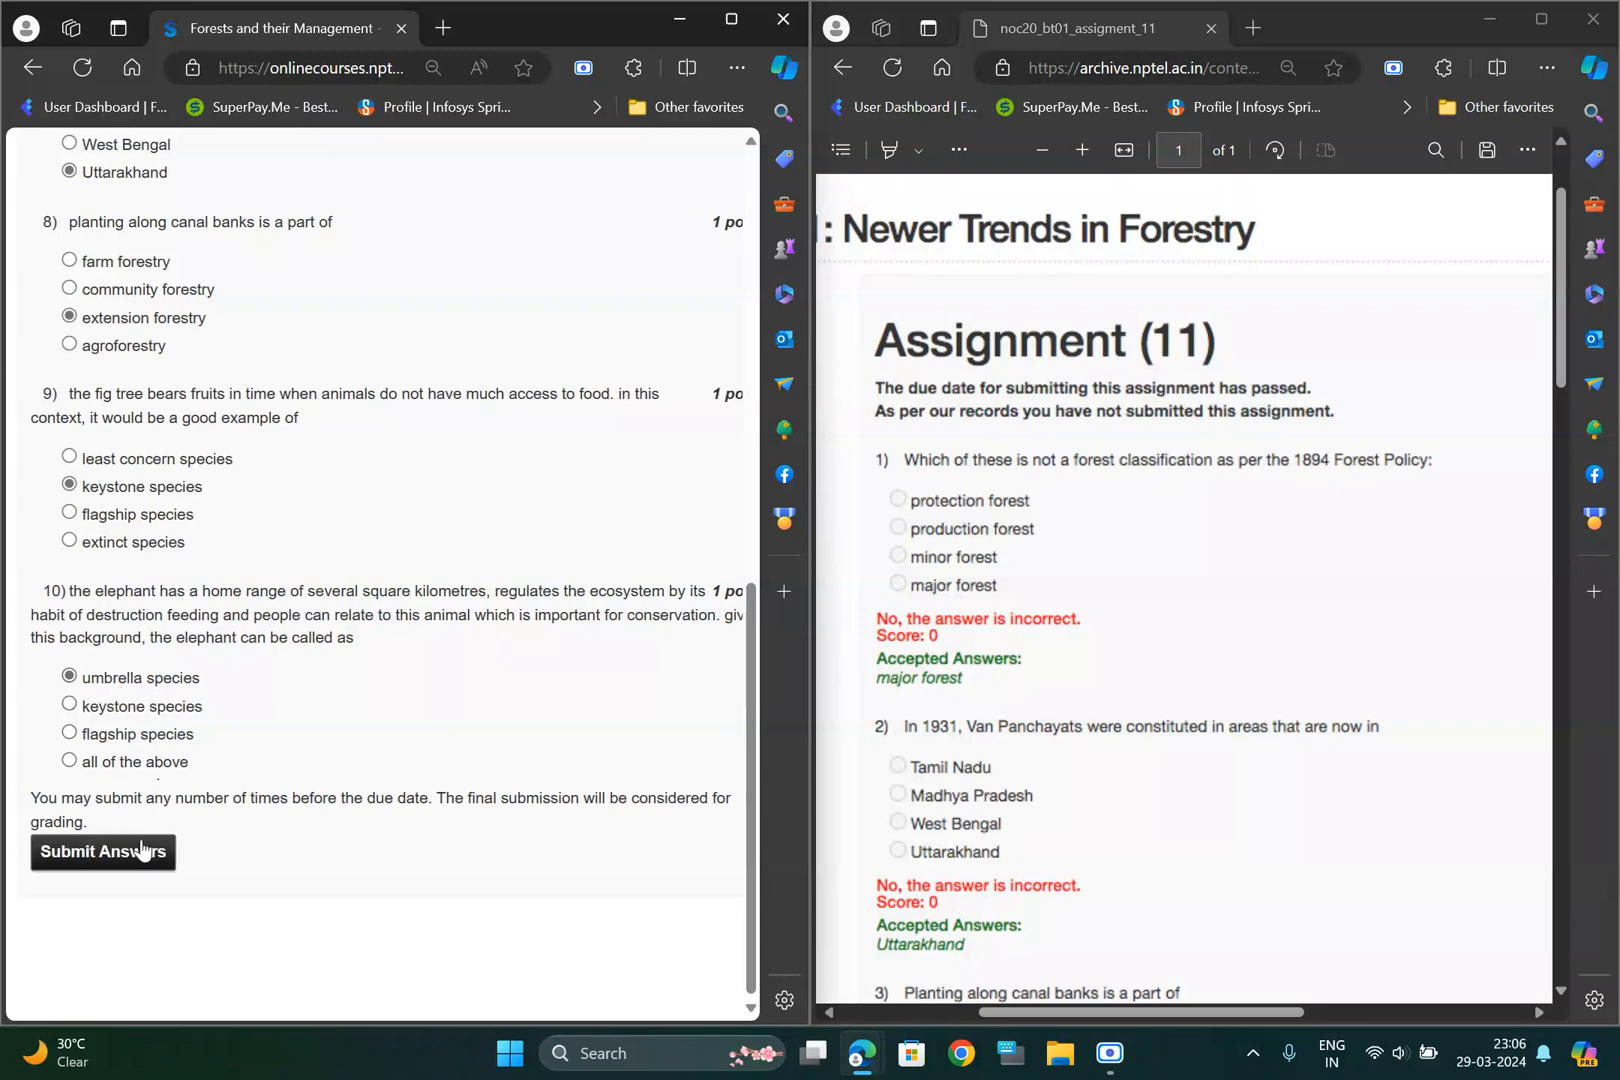
mouse_move(124, 886)
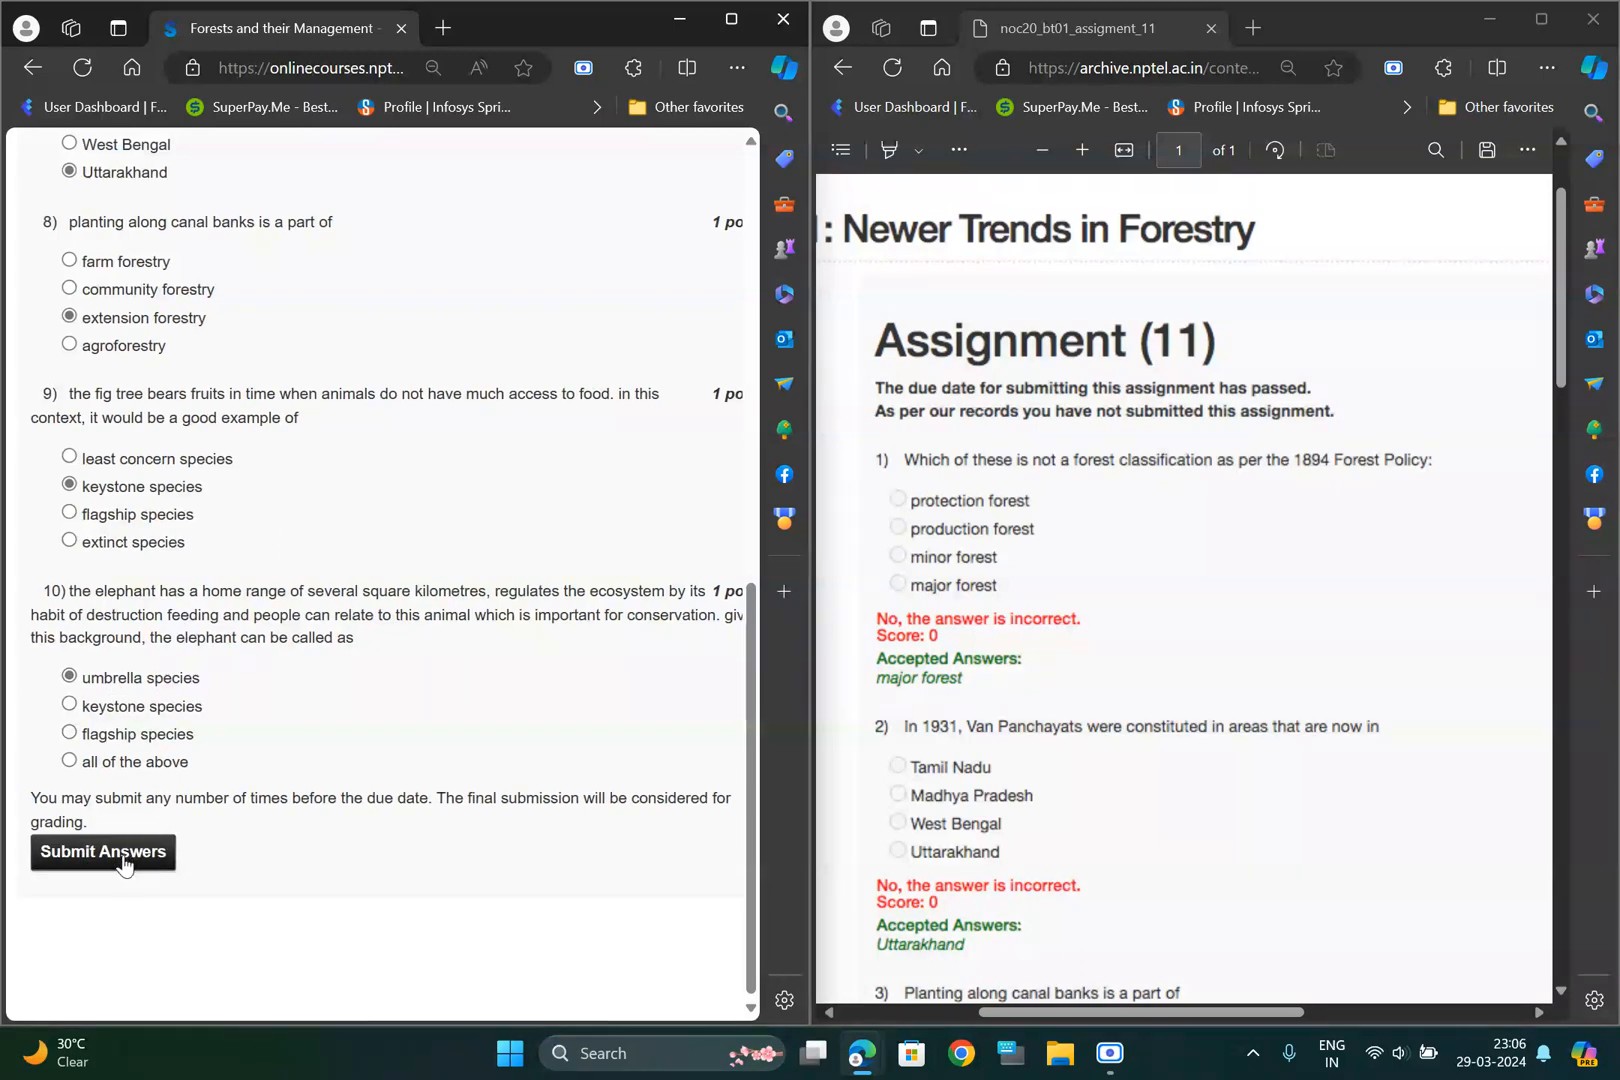